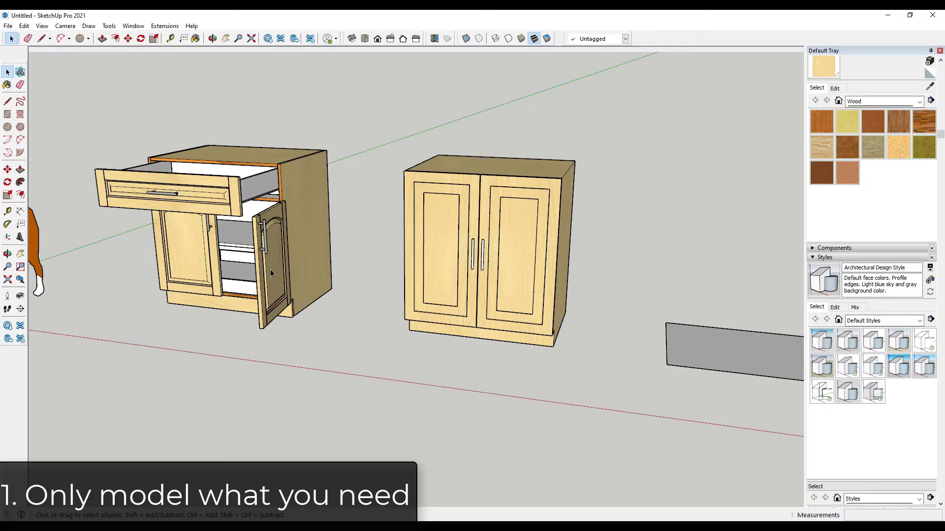
mouse_move(275, 236)
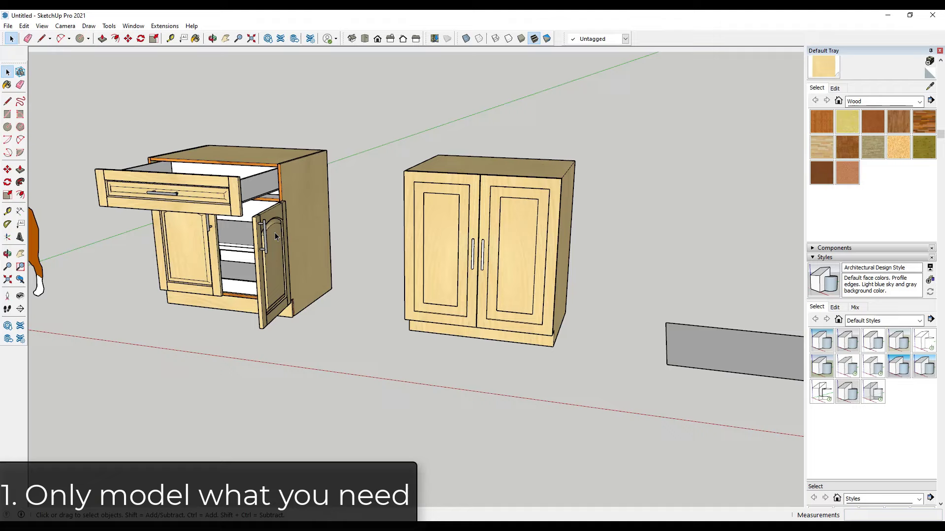
mouse_move(502, 239)
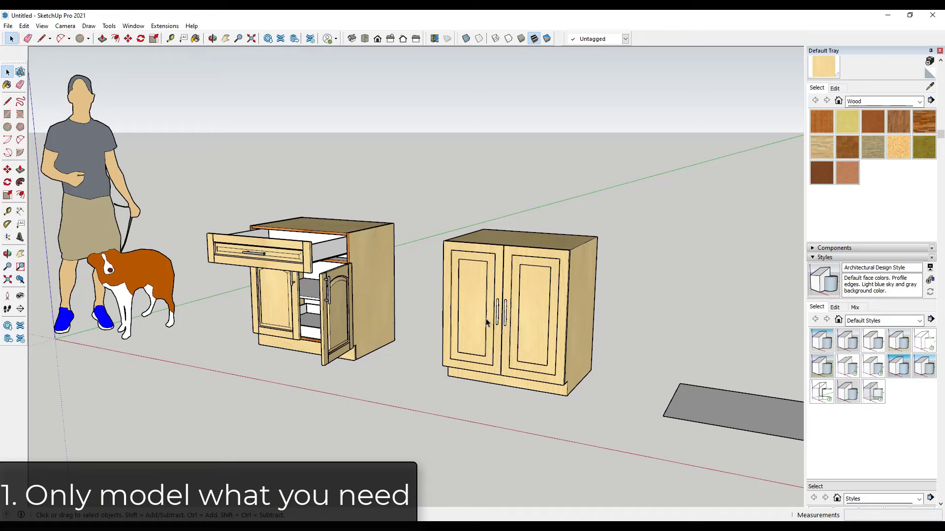
mouse_move(556, 319)
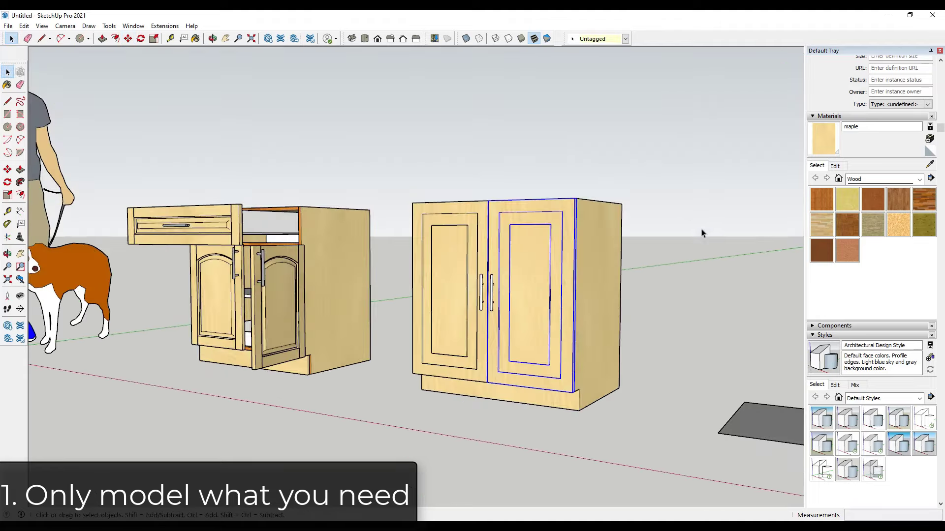
Raise the gray rectangle into a box and recess a toe-kick strip along its bottom front.
click(660, 335)
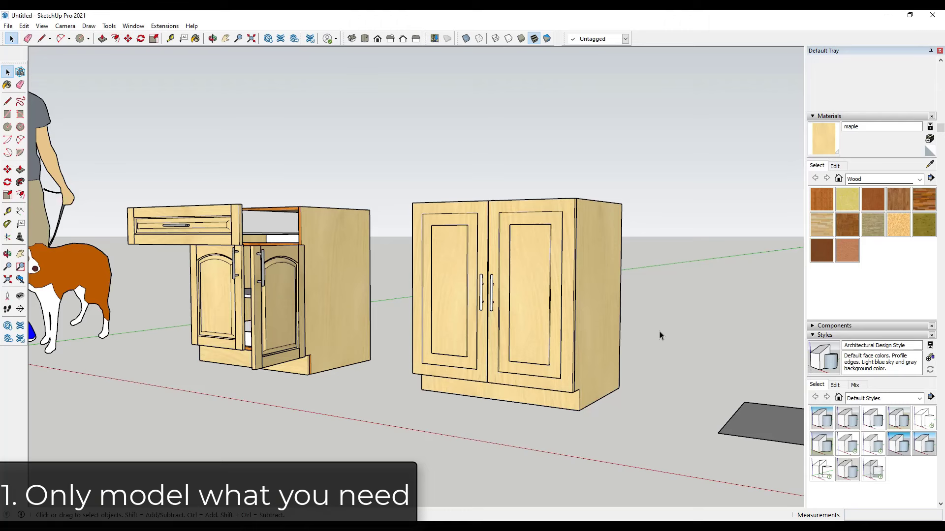
mouse_move(609, 333)
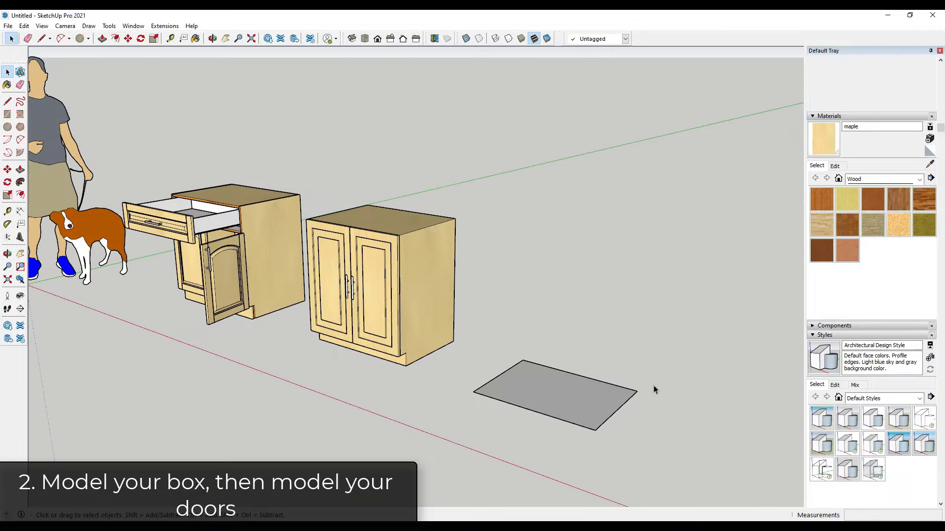
click(212, 39)
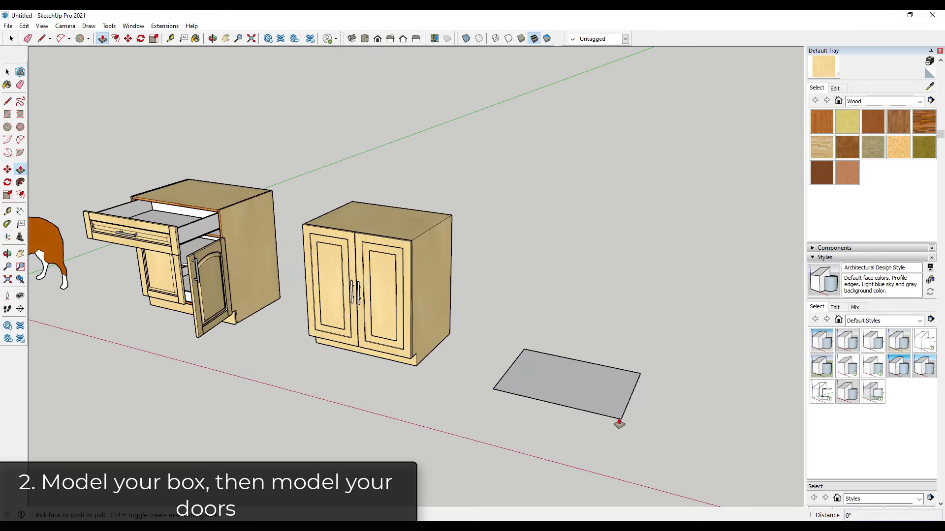
click(566, 386)
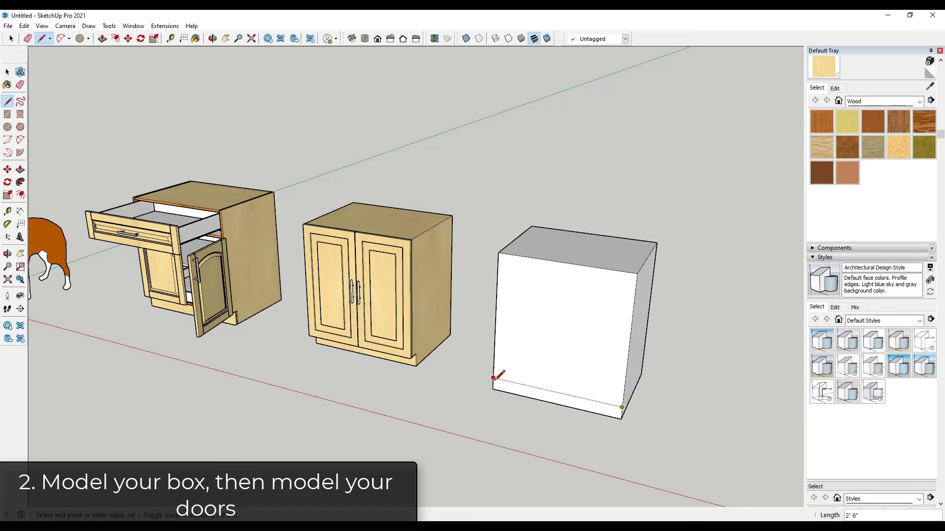
click(20, 169)
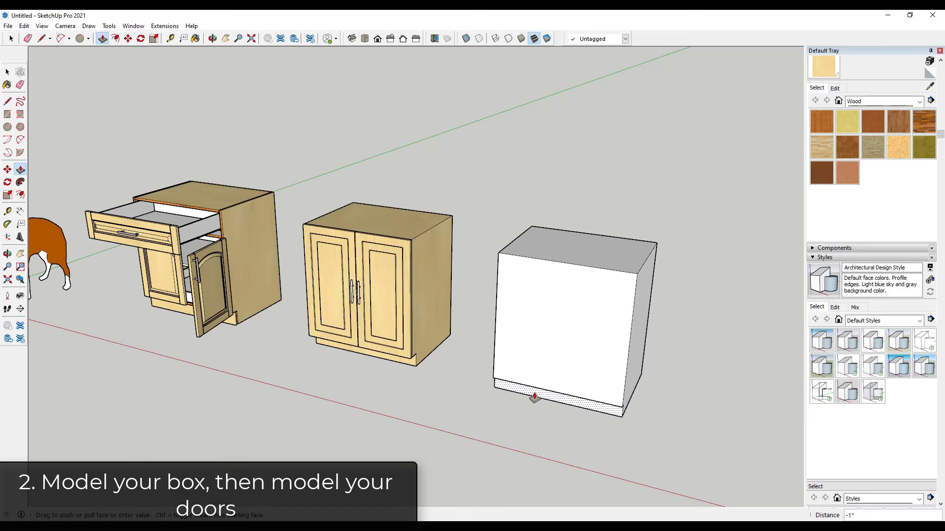
drag(535, 398, 538, 399)
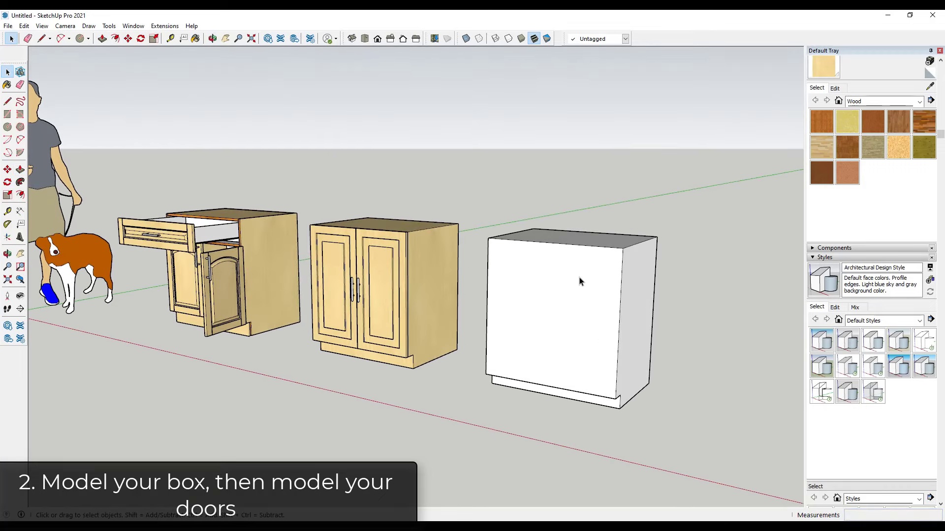
mouse_move(591, 311)
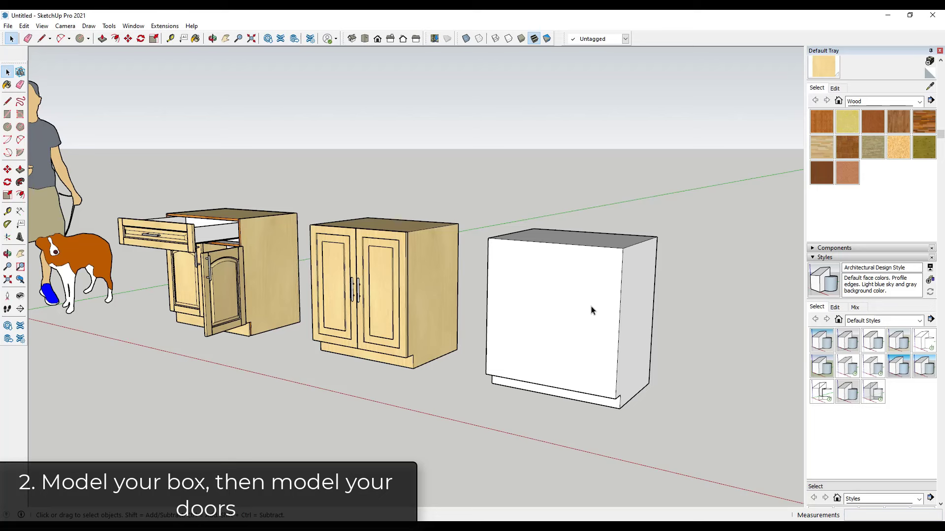
Split the box front with a vertical line and offset an inset door panel on the right half.
click(569, 310)
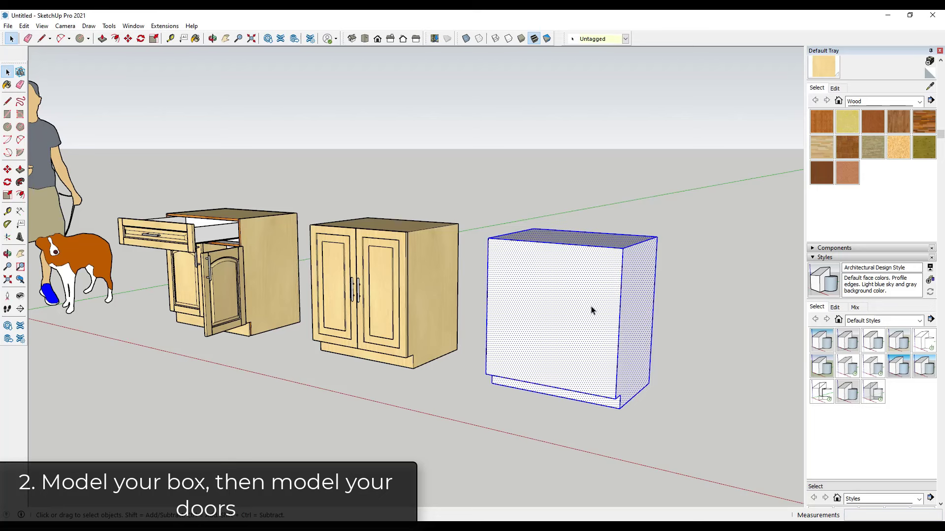
right_click(572, 310)
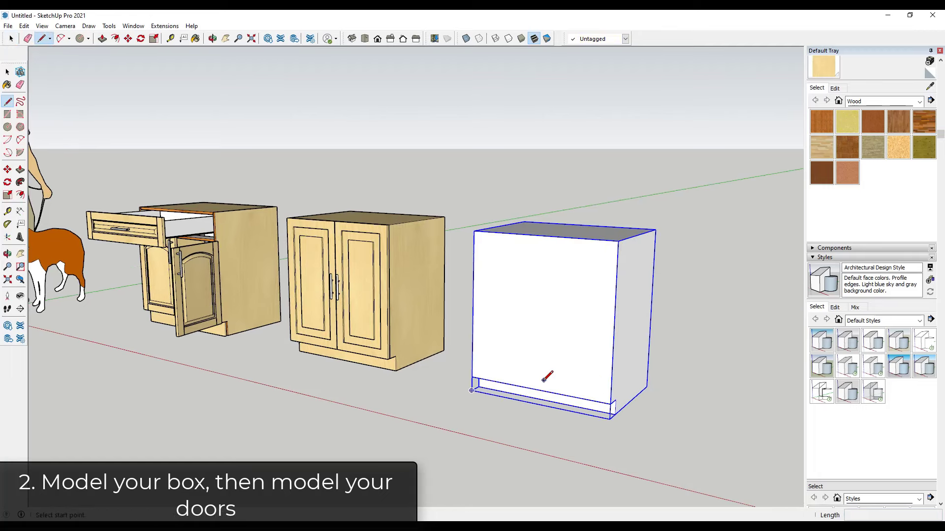
click(536, 390)
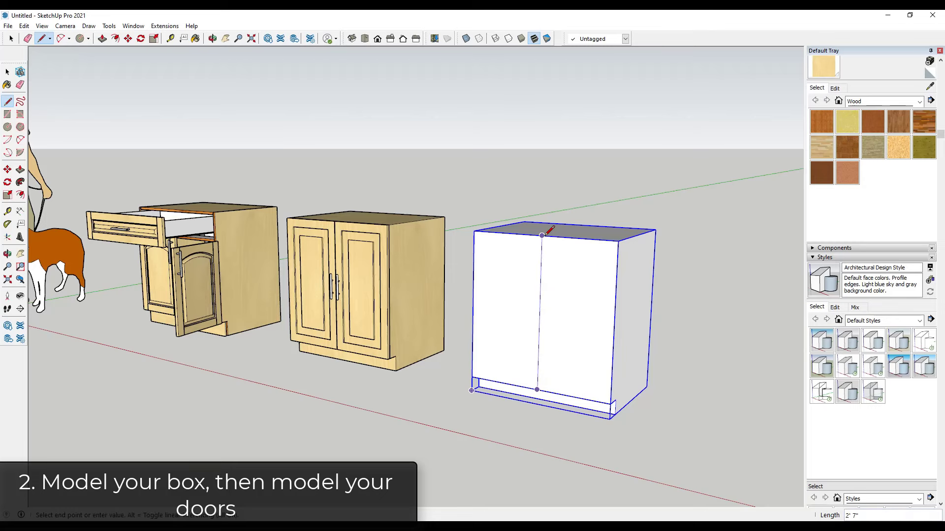
click(609, 403)
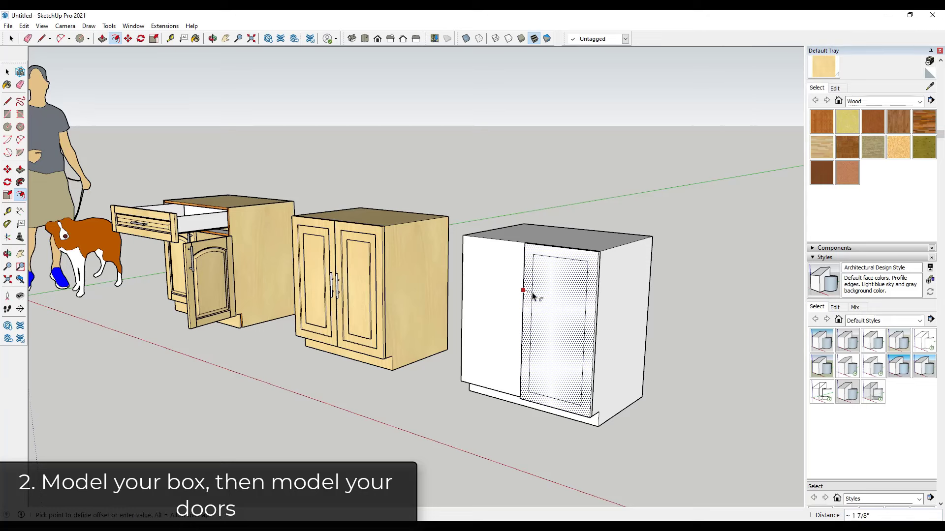
click(532, 293)
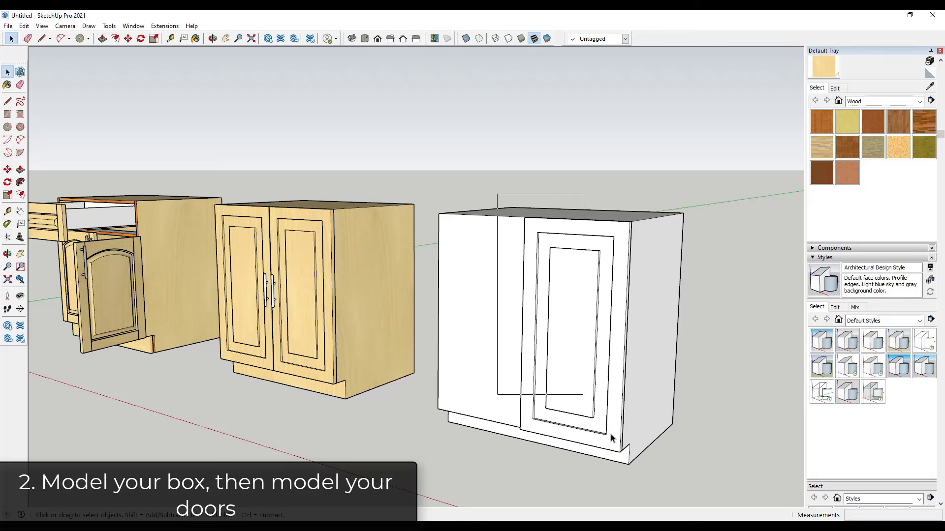
click(579, 313)
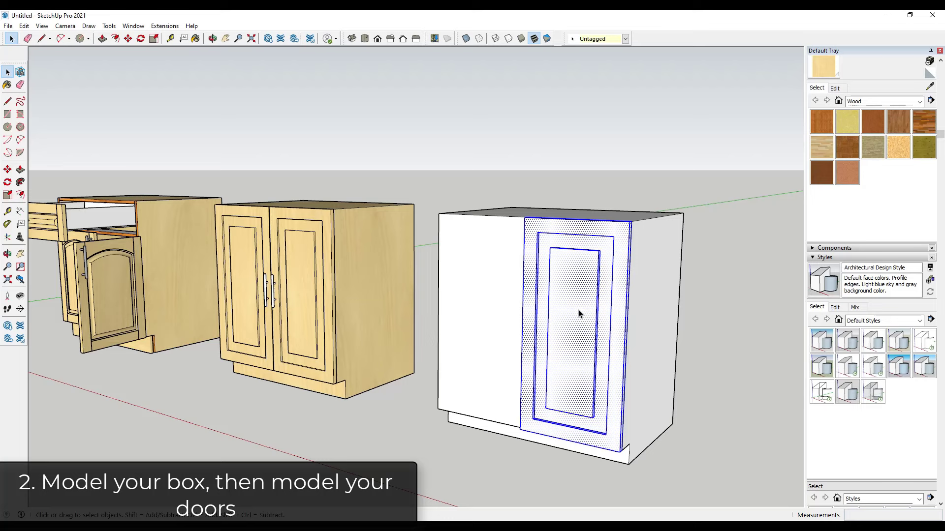
Make the right door a component named 'Cabinet' and copy it to the left half.
right_click(578, 314)
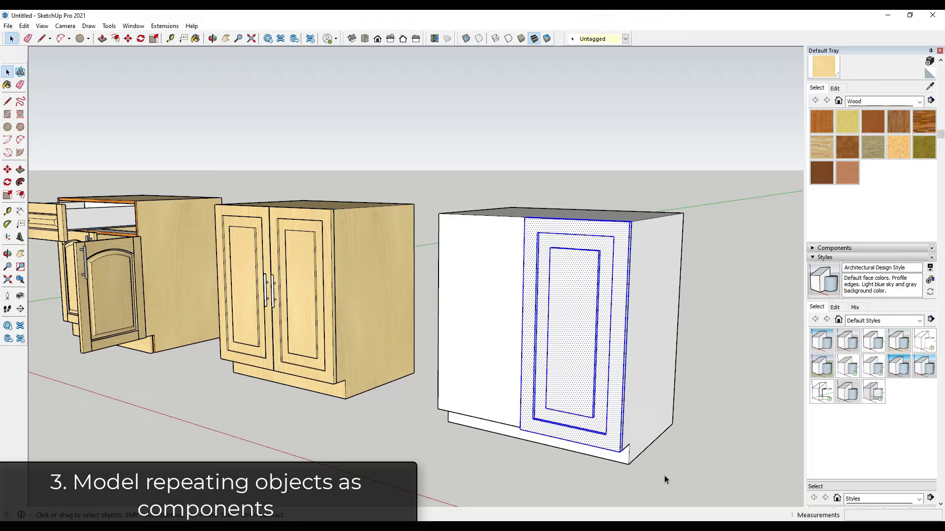
right_click(573, 331)
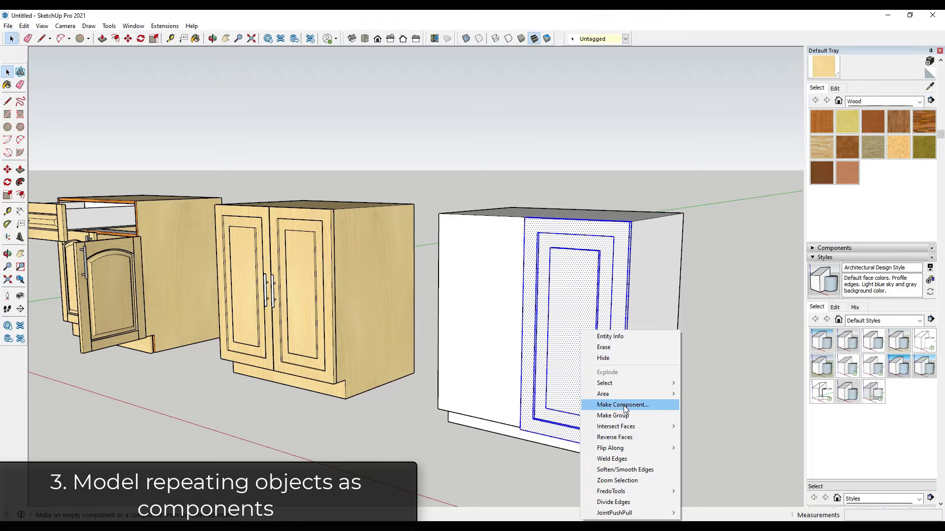
click(622, 404)
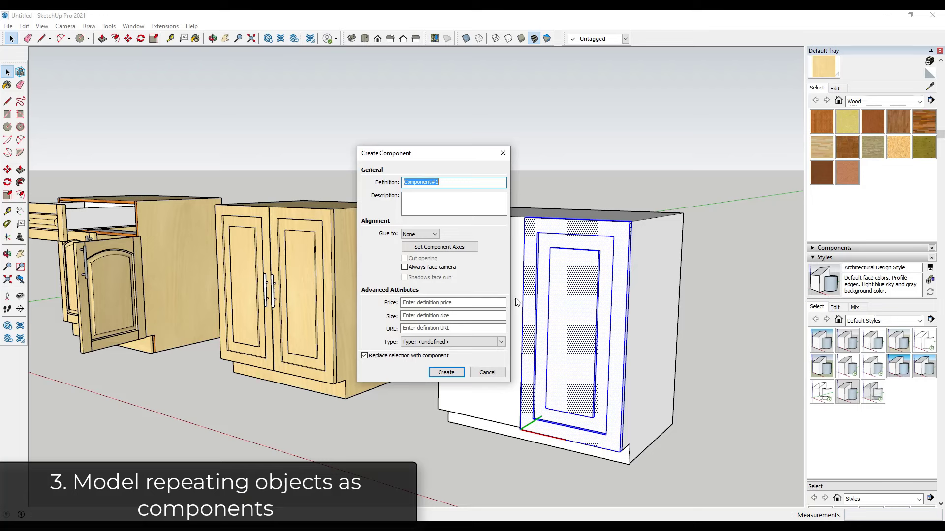
mouse_move(517, 299)
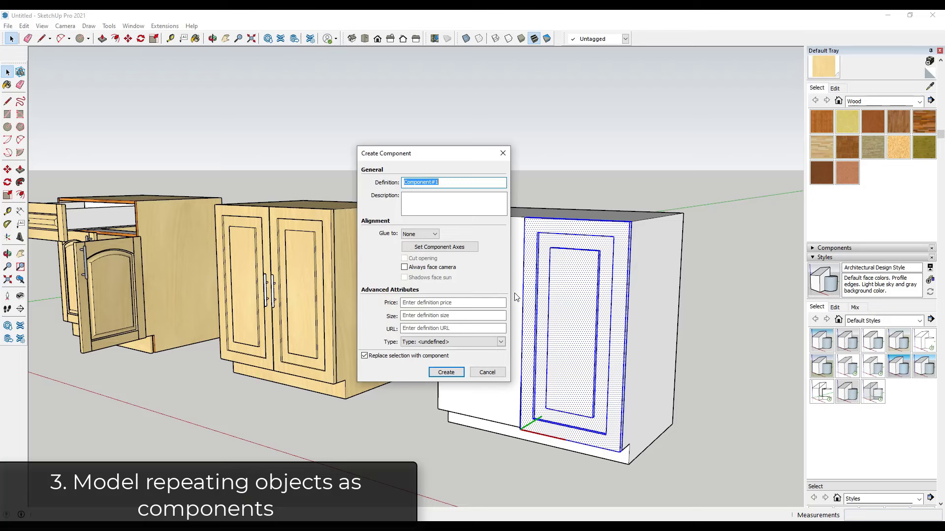
text(Cabinet)
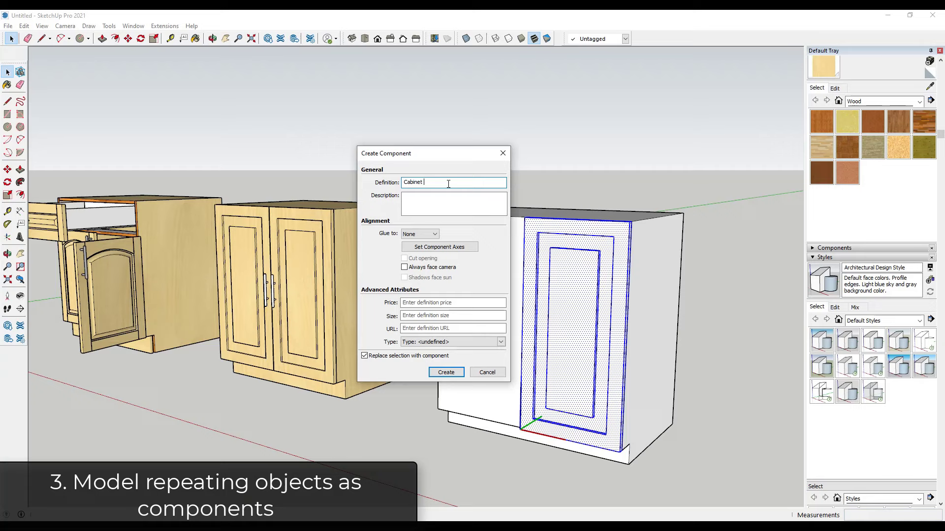
click(446, 372)
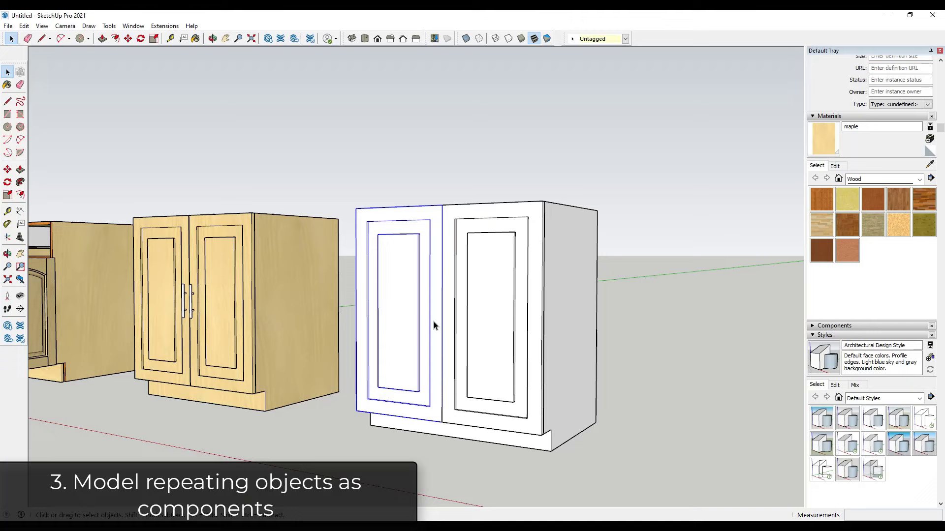
Scale the right door down to about 0.97 so it leaves a gap.
click(488, 288)
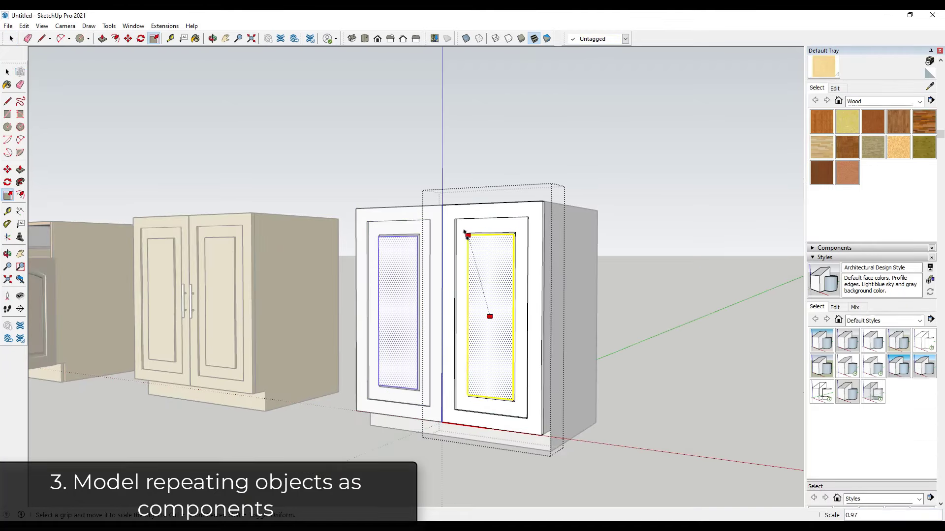
drag(467, 234, 473, 243)
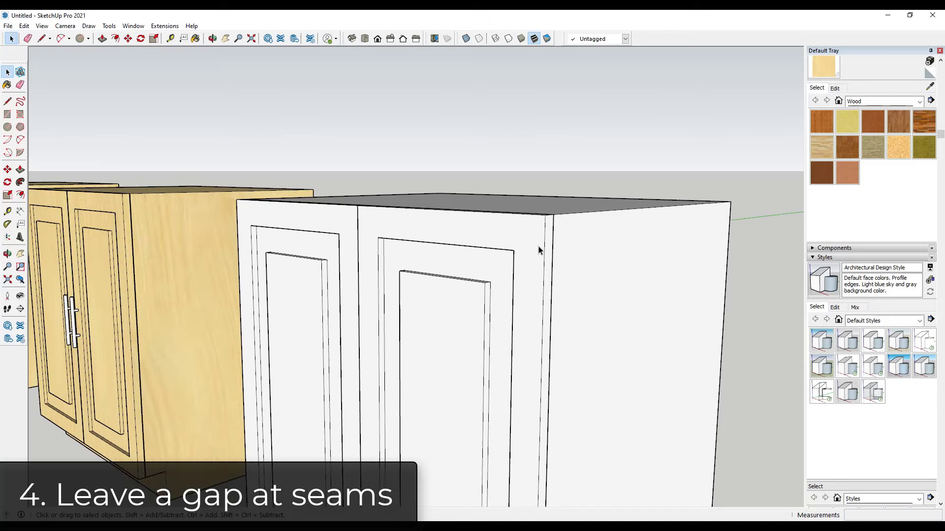
mouse_move(416, 229)
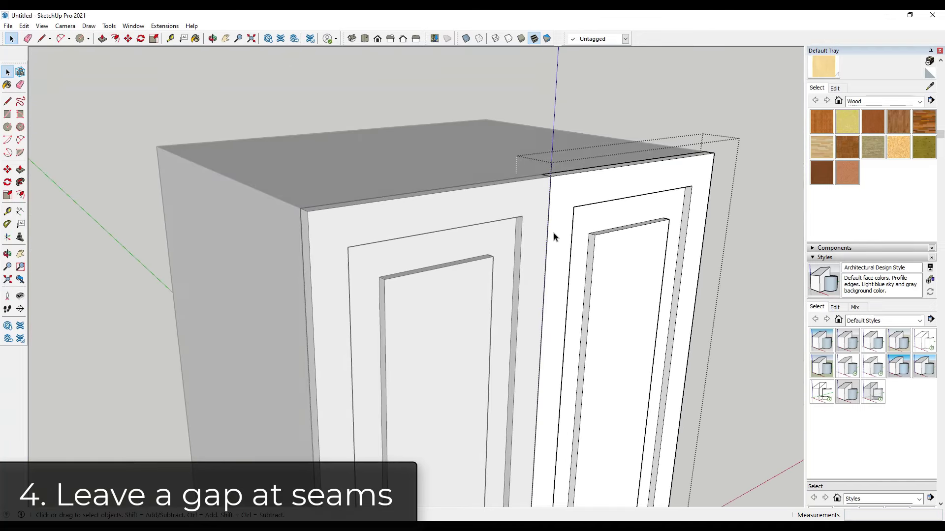
Adjust the doors so small gaps show at the seams and box edges.
click(102, 38)
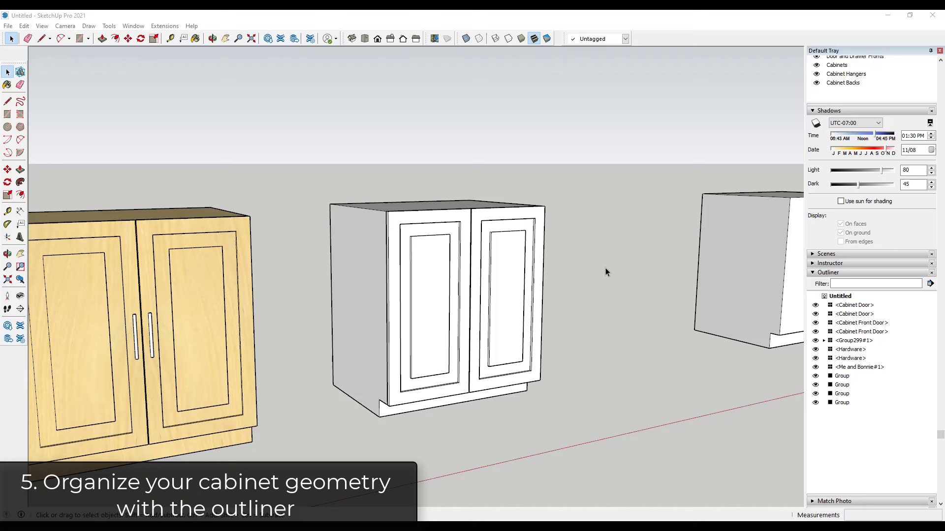
Rename the body group 'Cabinet Box' in the Outliner and copy the Hardware handles onto the doors.
click(861, 331)
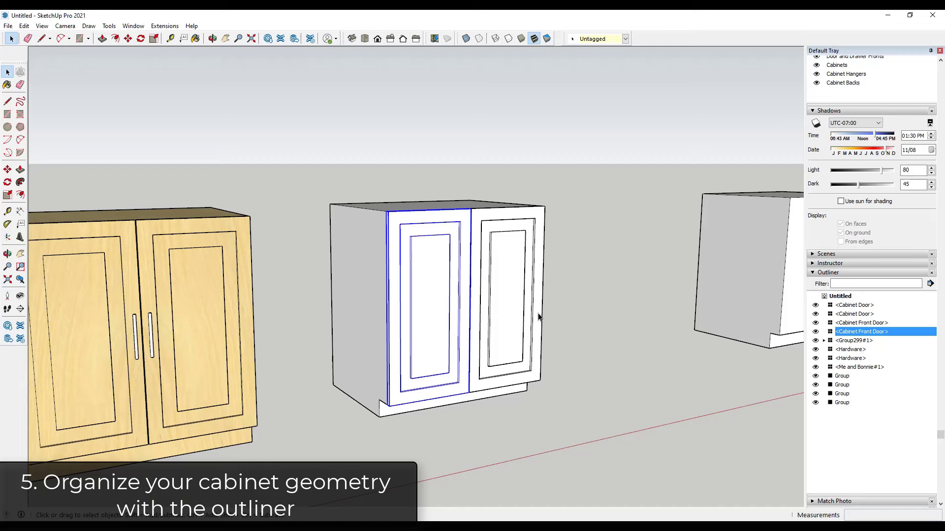
mouse_move(461, 296)
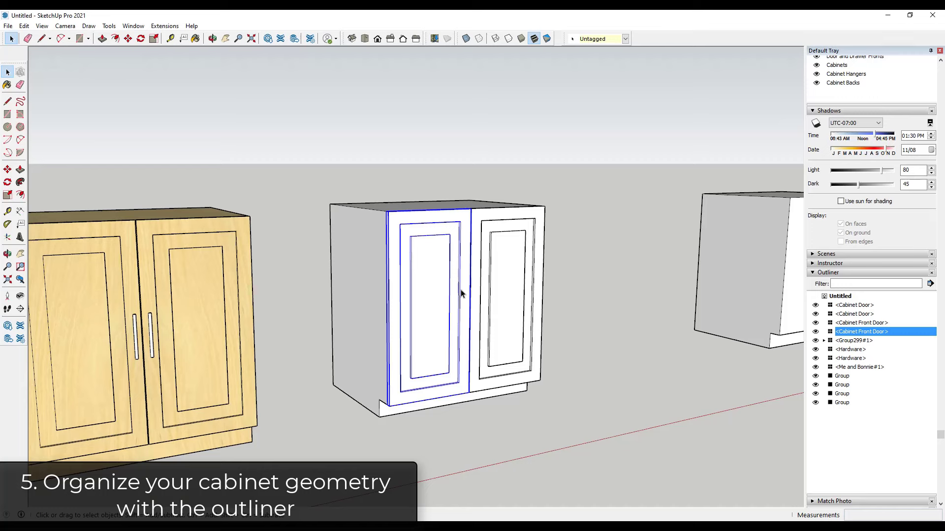
mouse_move(482, 274)
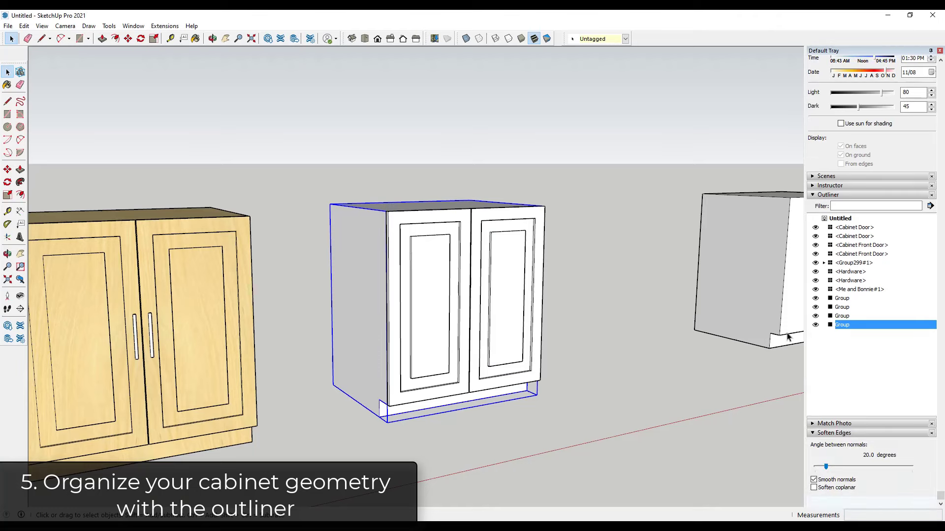
double_click(842, 325)
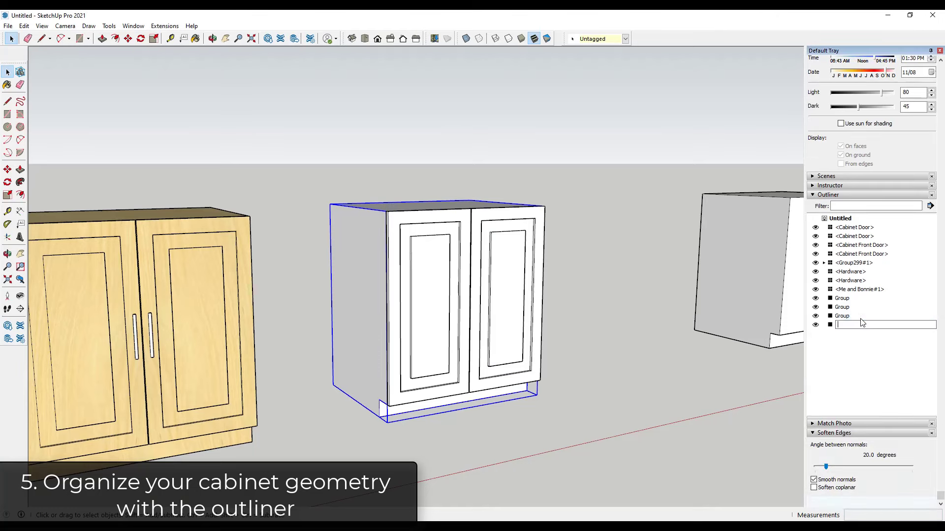
text(Cabinet Box)
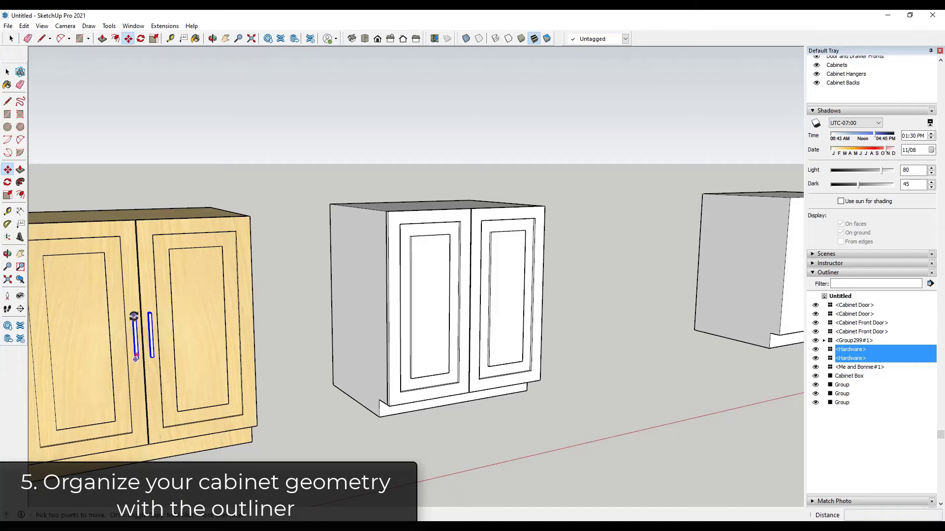
drag(133, 315, 467, 300)
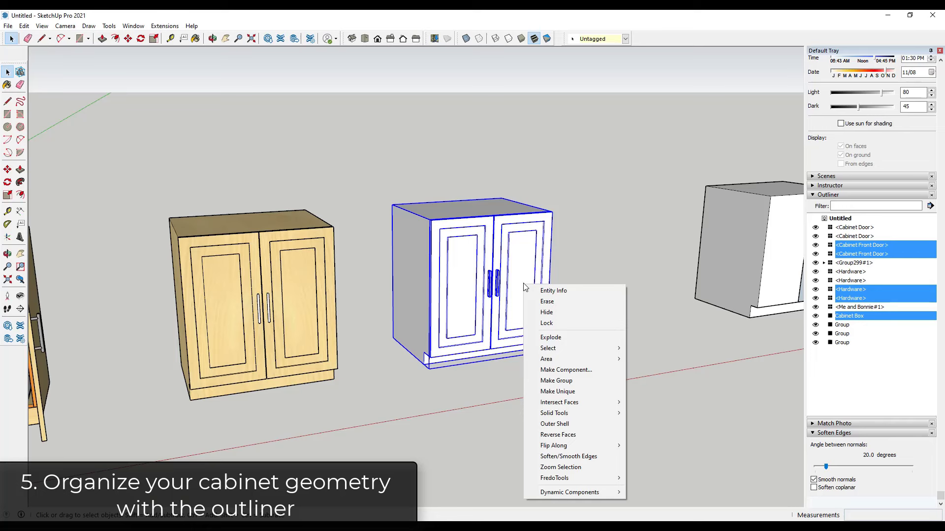
Group the doors, handles and box, naming the group 'Cabinet 30" Wide 2 Door'.
click(555, 381)
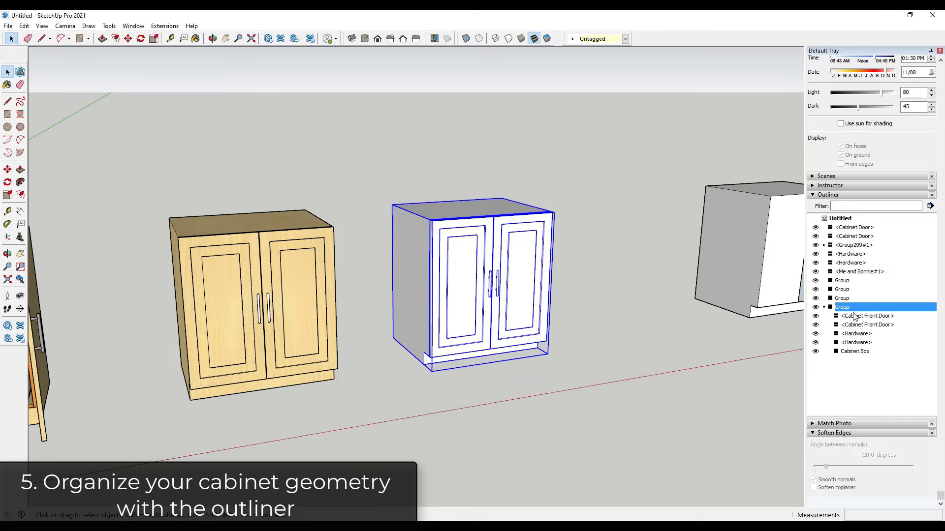
double_click(842, 306)
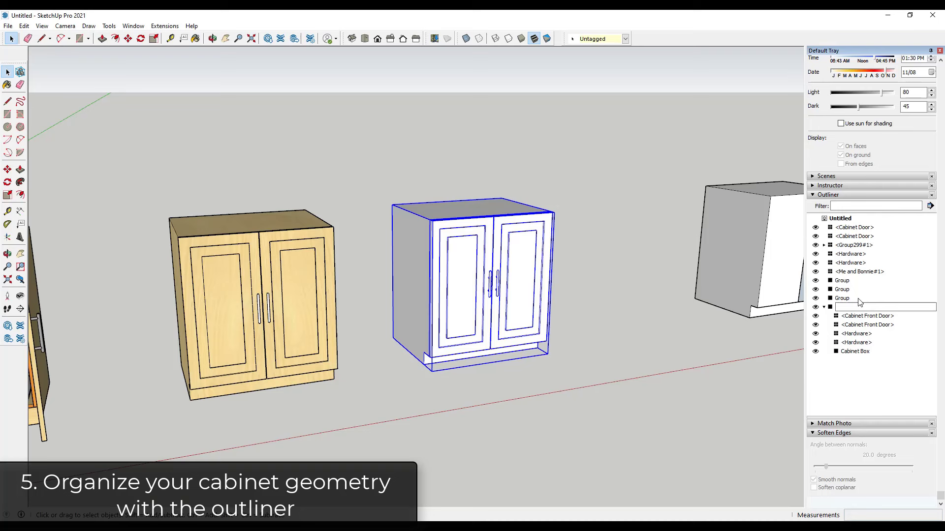
text(c)
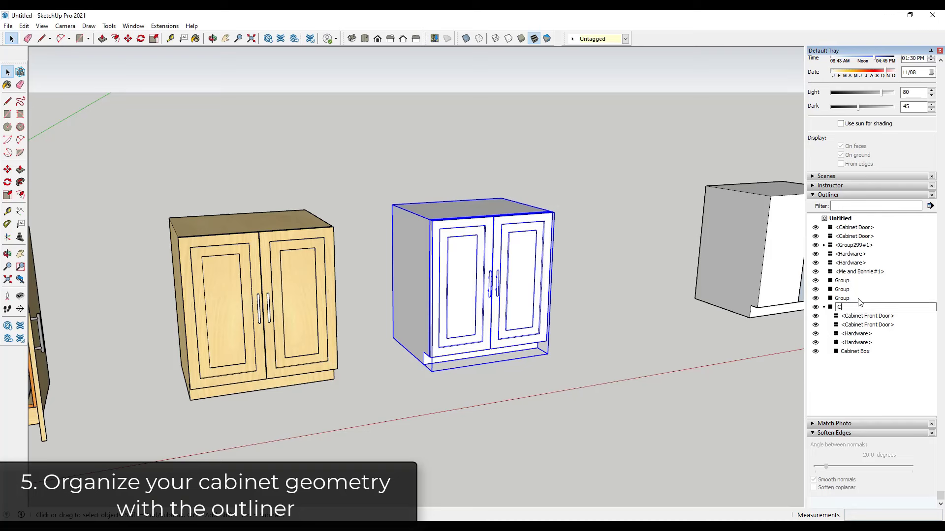
text(abinet 30" Wide 2 Door)
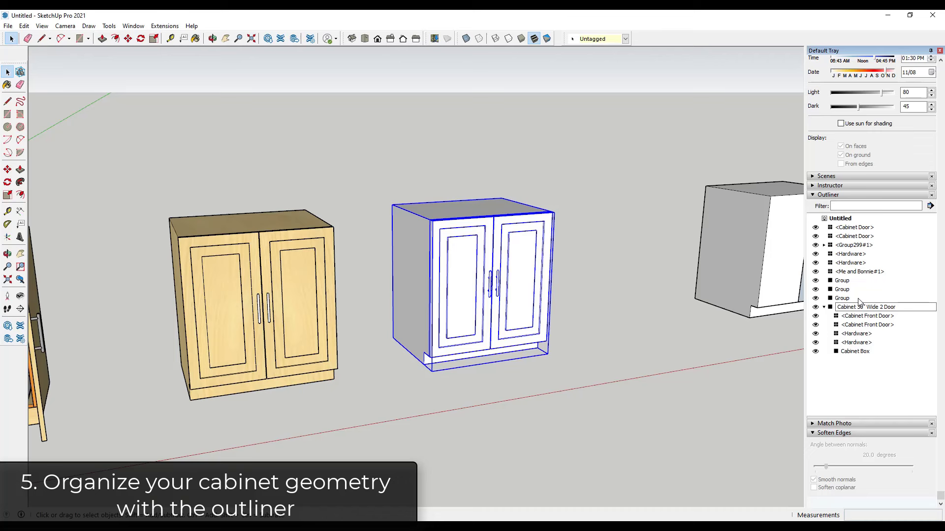
click(865, 280)
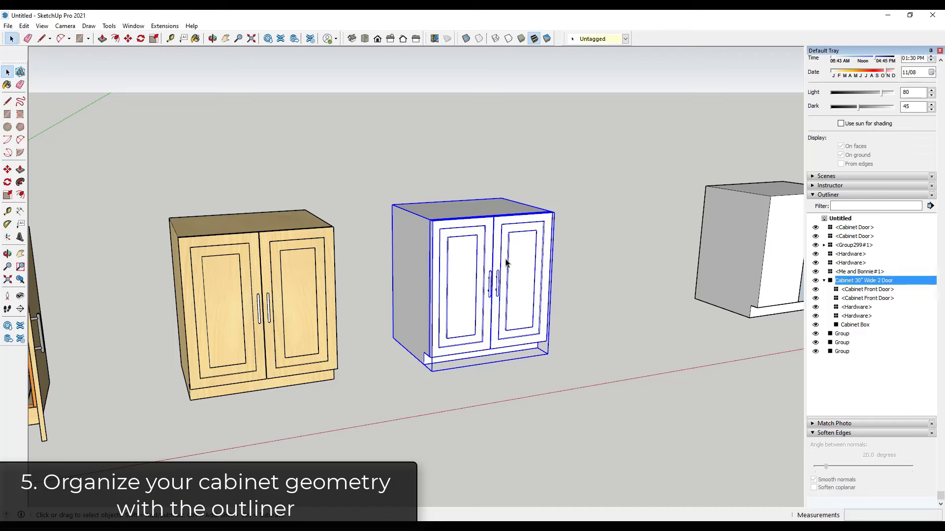
right_click(506, 263)
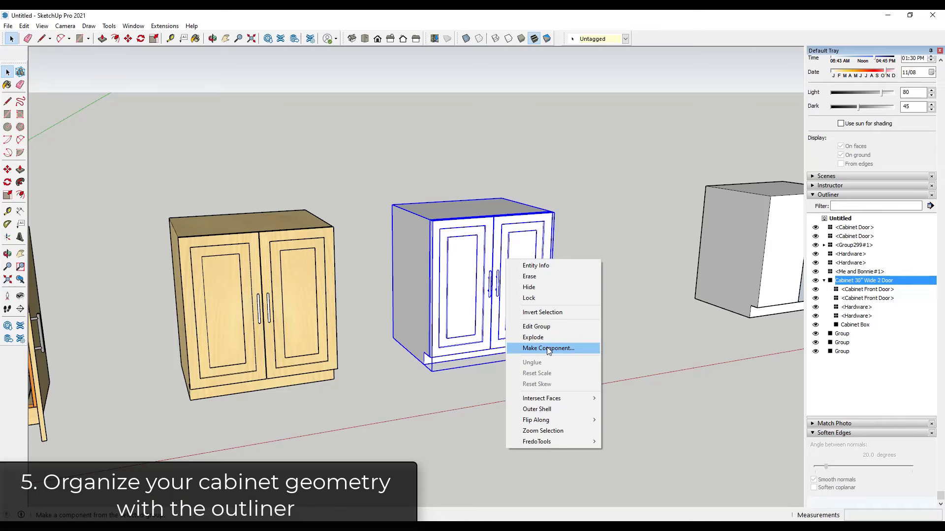
Convert the cabinet group to a component and copy it twice into a row.
click(547, 349)
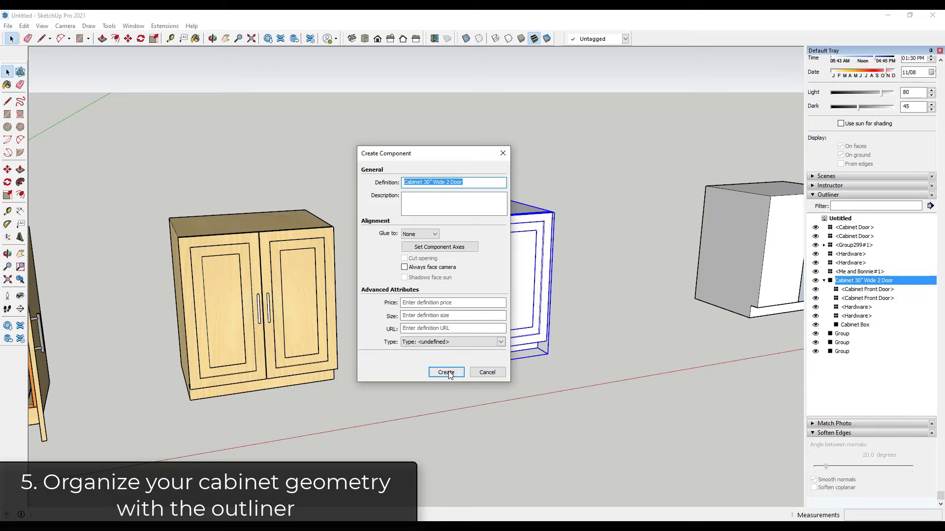
click(446, 372)
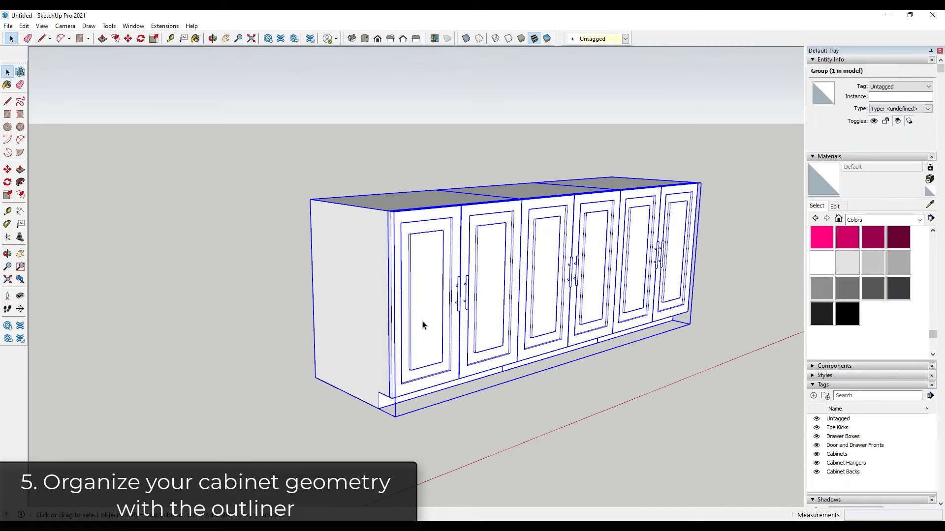
mouse_move(422, 329)
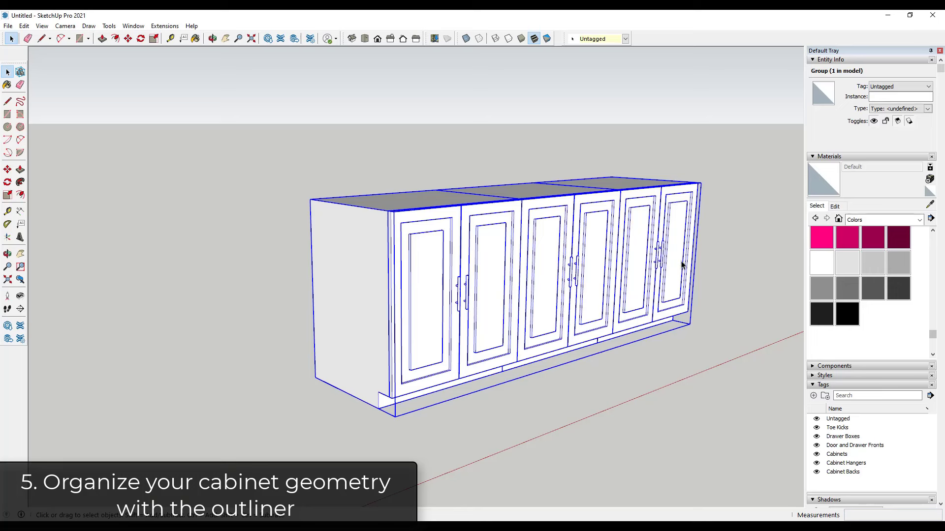
mouse_move(680, 275)
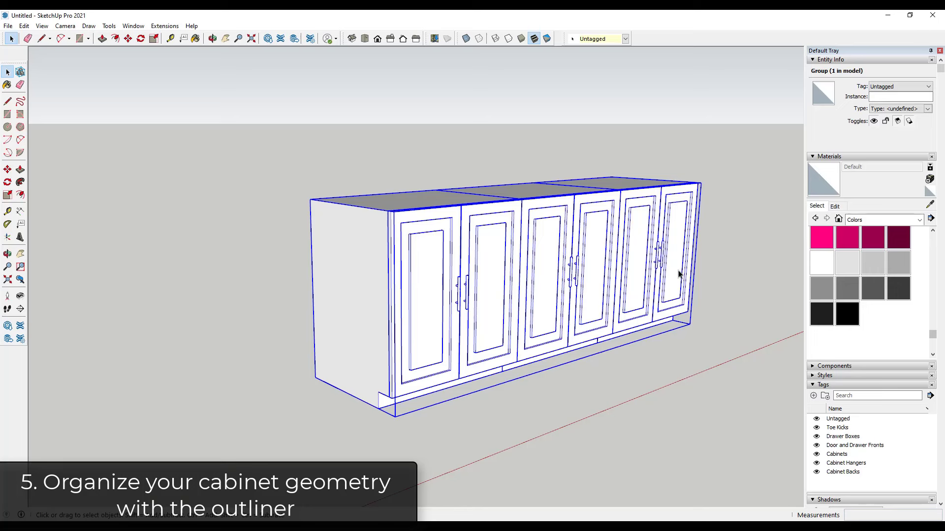
mouse_move(582, 411)
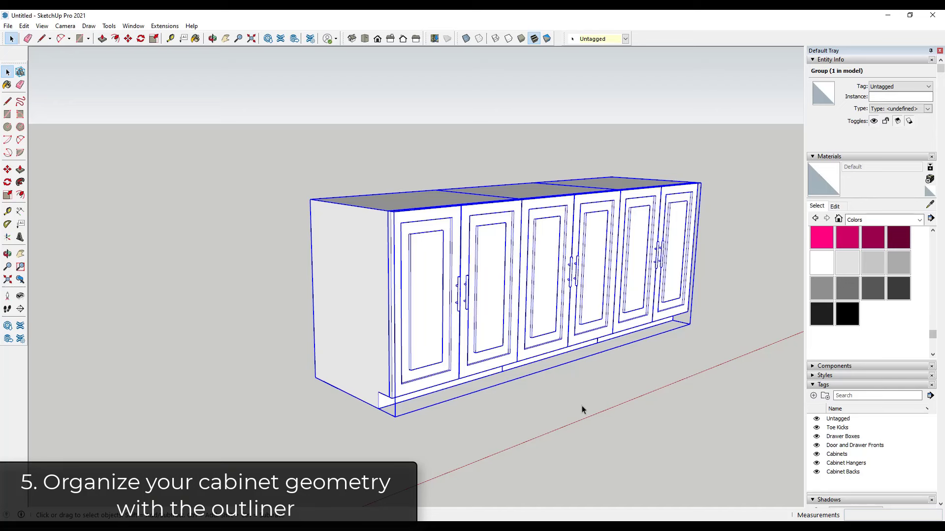
mouse_move(484, 378)
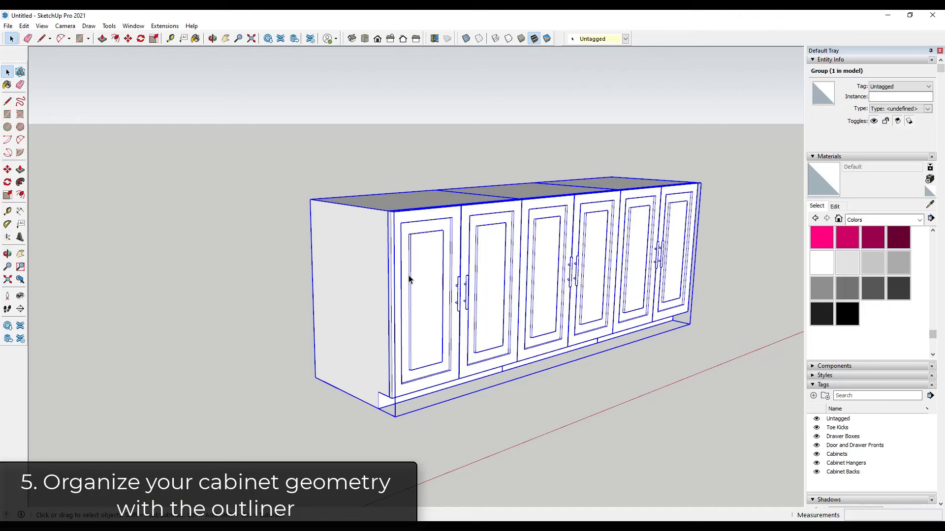
click(366, 274)
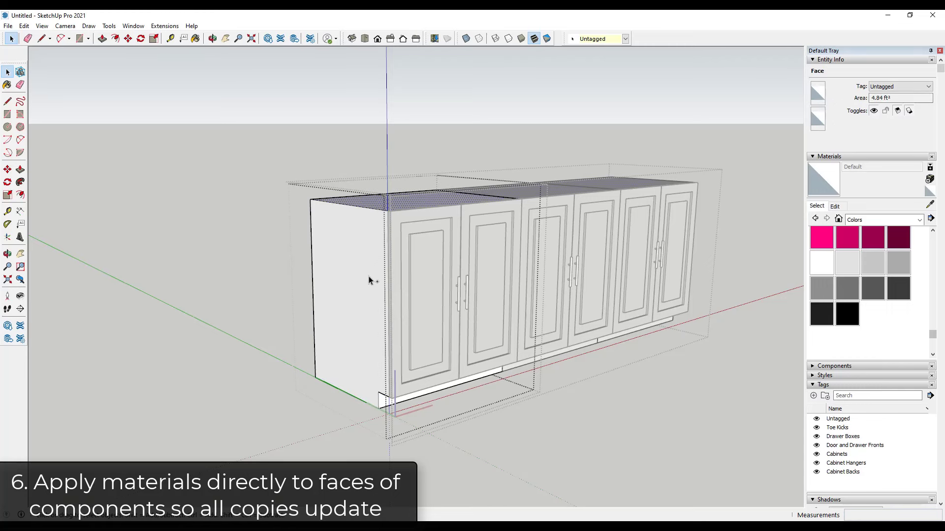
Pick the Wood collection in Materials and paint Wood Veneer 01 onto the cabinets.
click(920, 220)
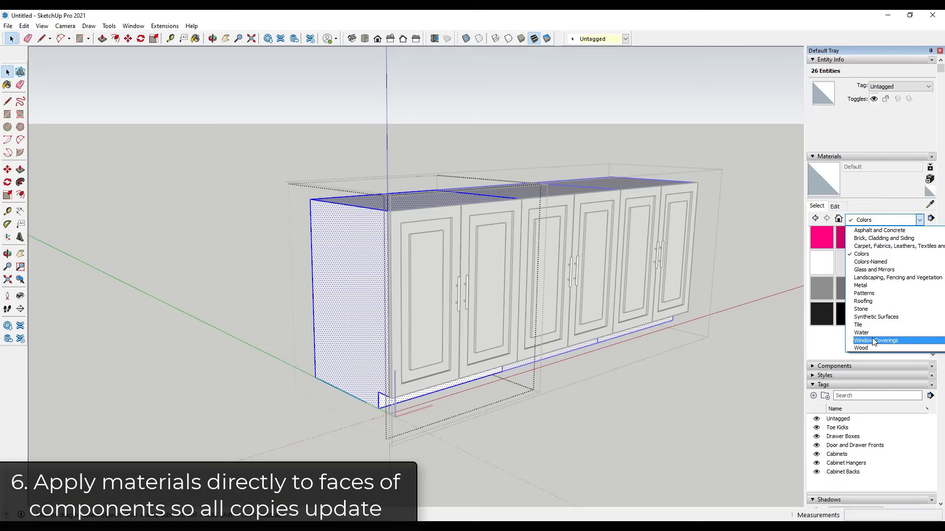
click(862, 347)
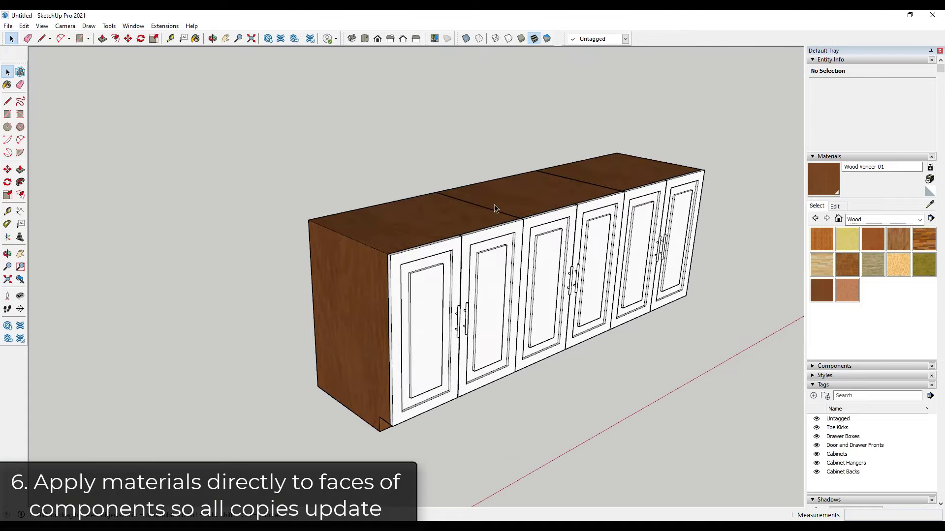
mouse_move(485, 231)
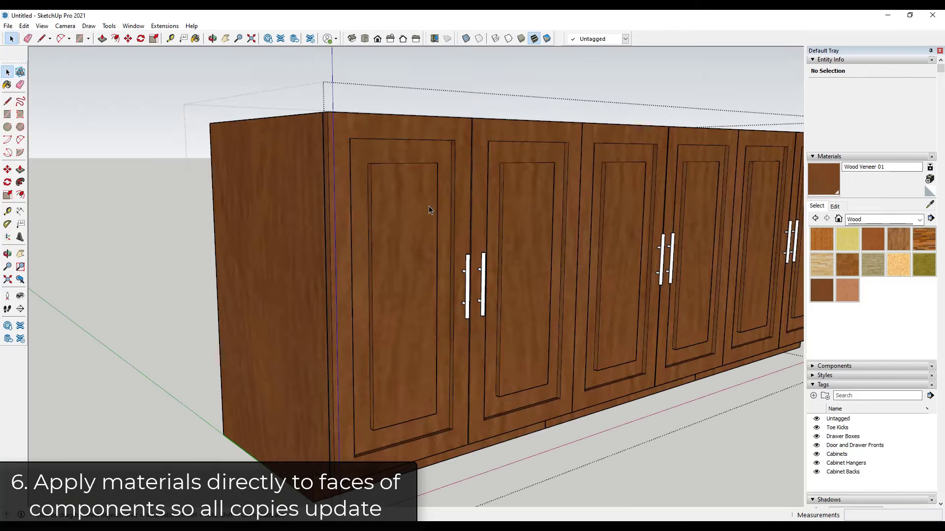
mouse_move(545, 272)
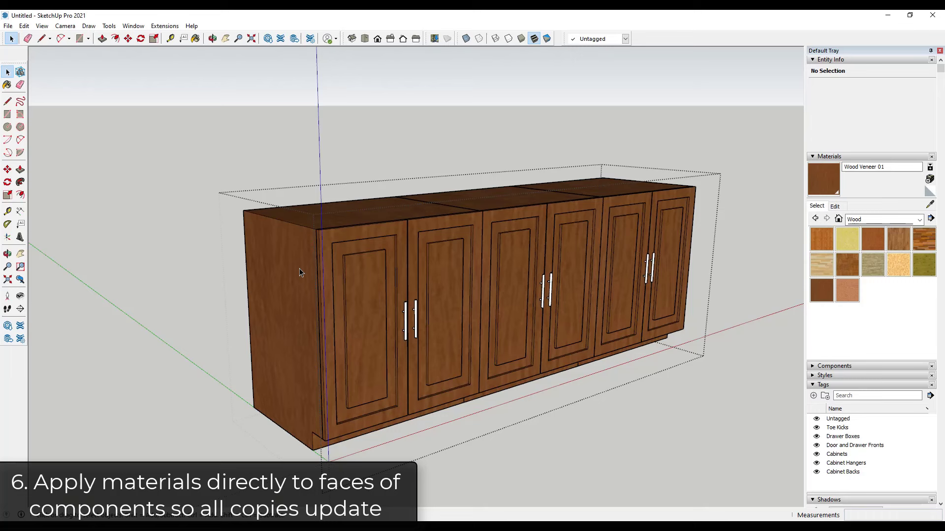
mouse_move(322, 266)
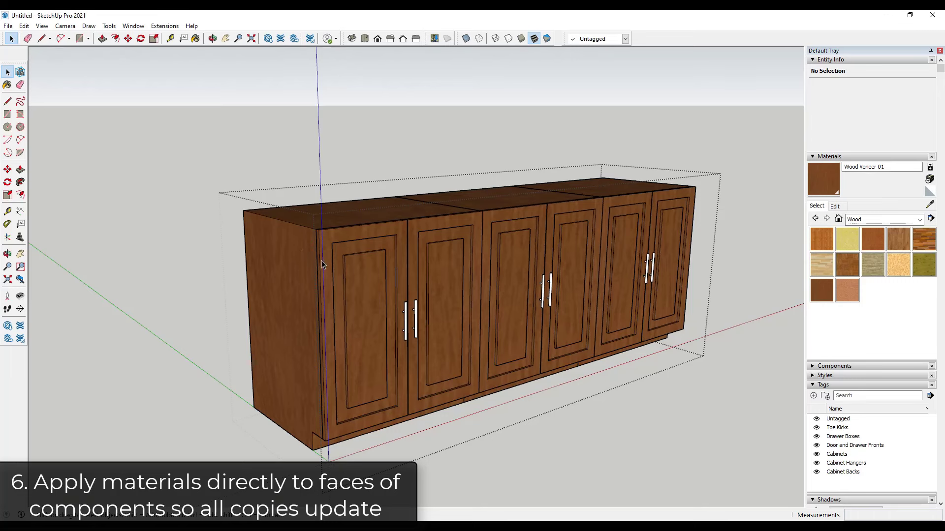
mouse_move(329, 265)
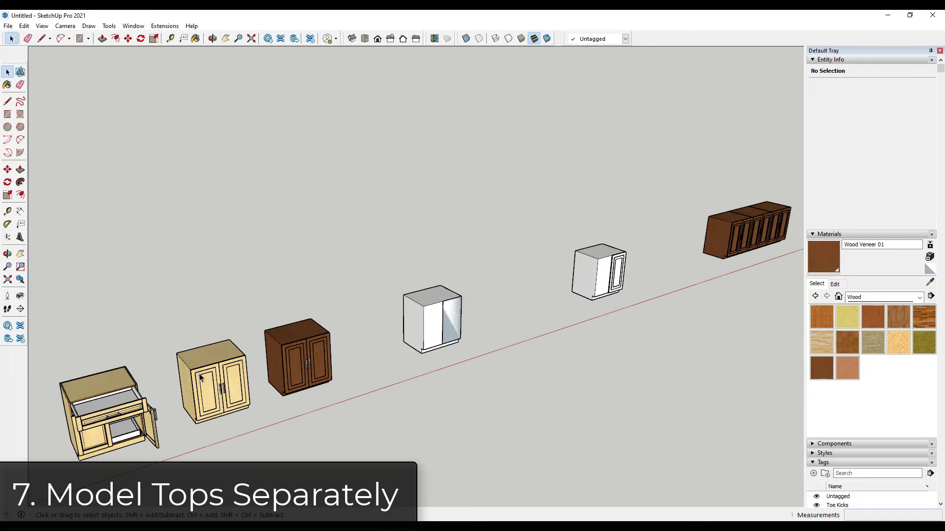
mouse_move(297, 368)
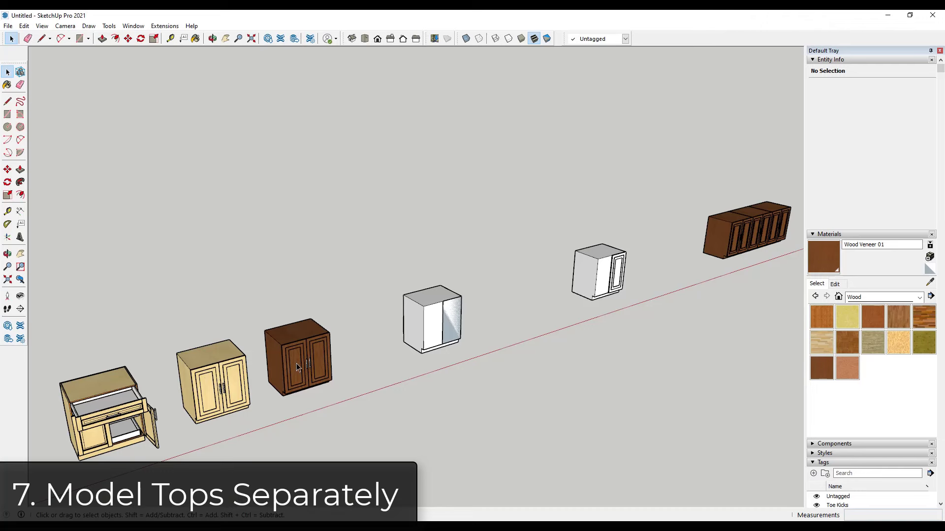
scroll(down, 3)
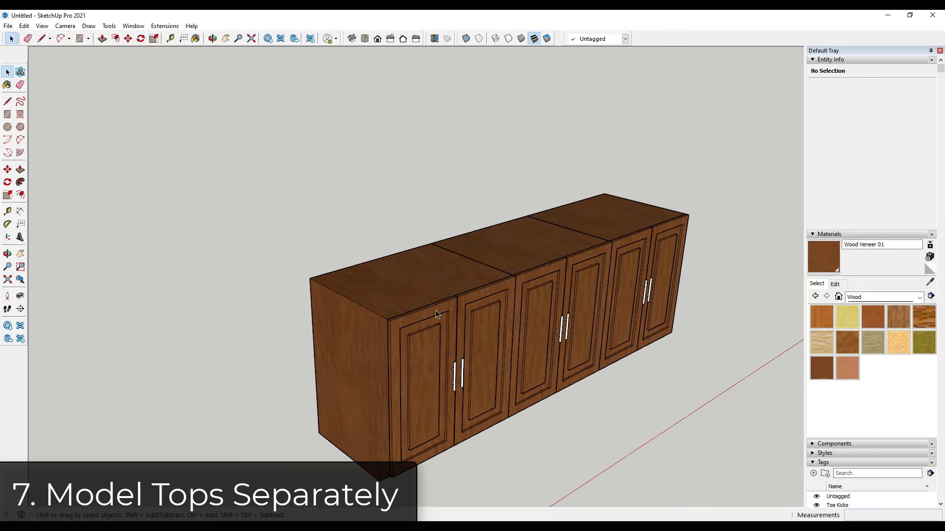
mouse_move(630, 224)
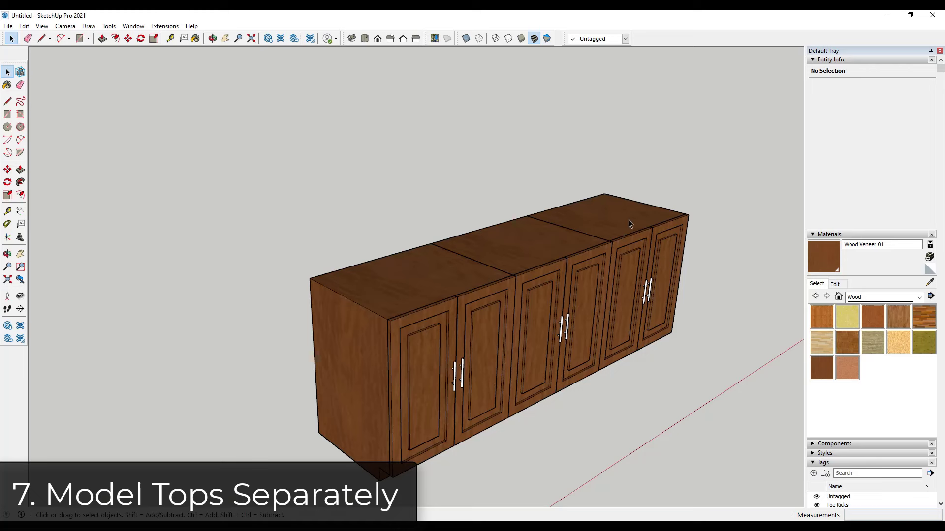
mouse_move(646, 239)
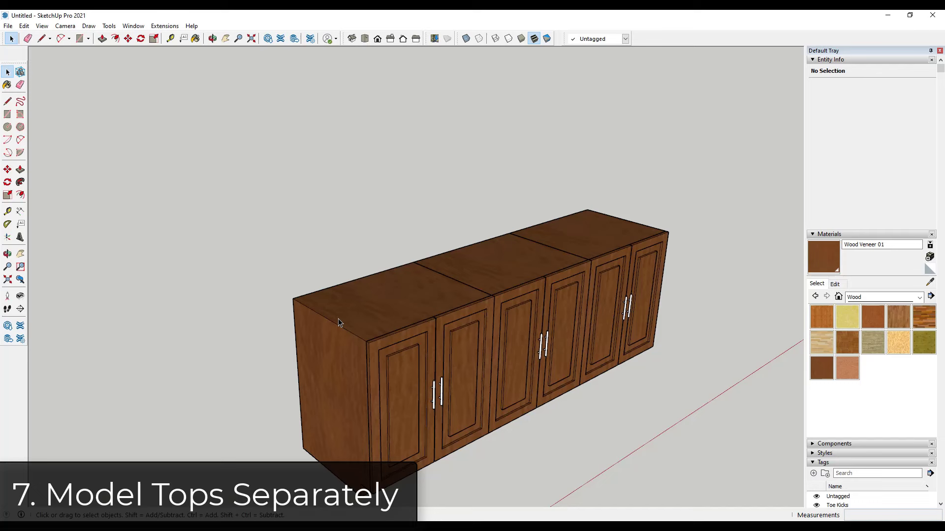
click(82, 38)
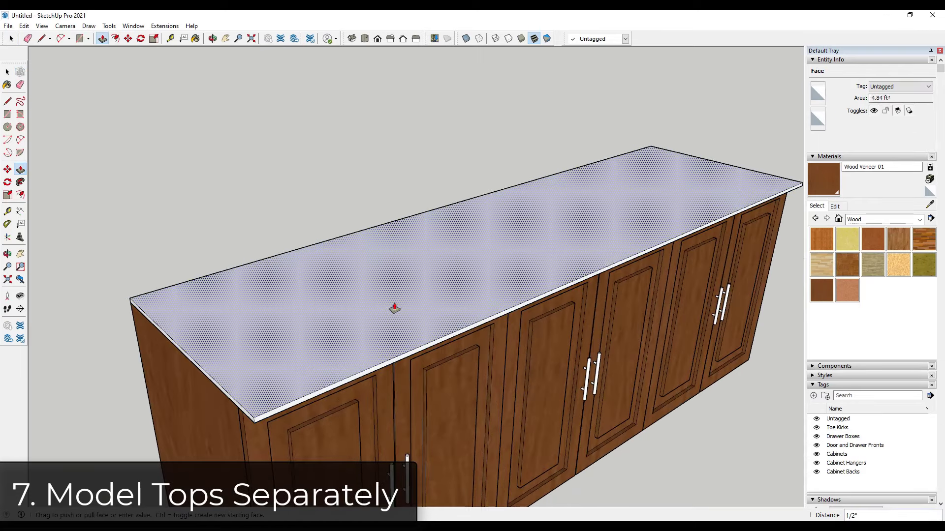
Push/Pull the countertop rectangle up 1/2" into a slab over the cabinet row.
drag(394, 307, 451, 317)
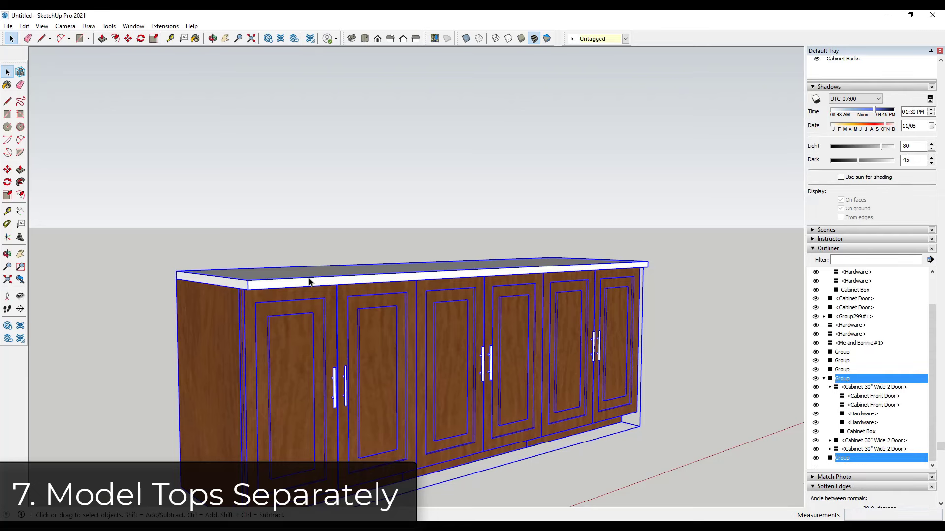
Rename the new slab group to 'Countertop' in the Outliner and select it alone.
click(843, 458)
text(Counterto)
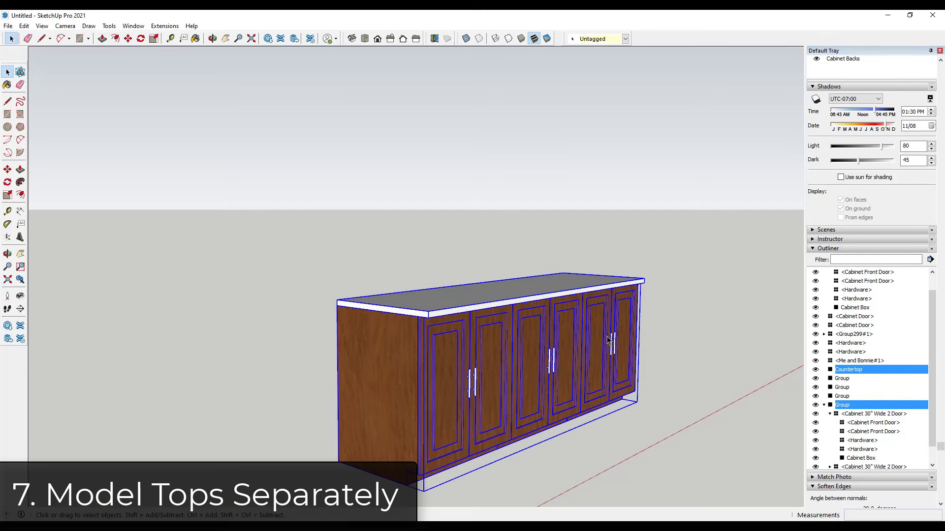
click(849, 369)
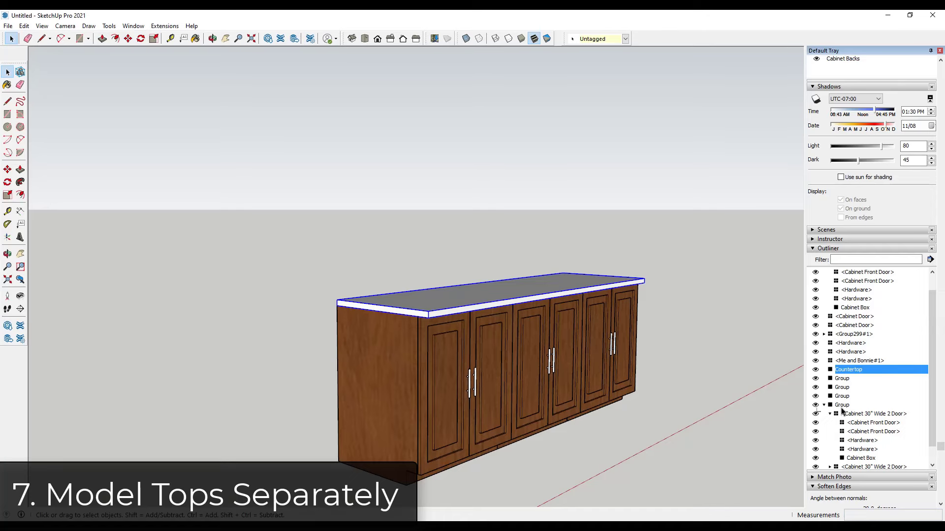
click(843, 396)
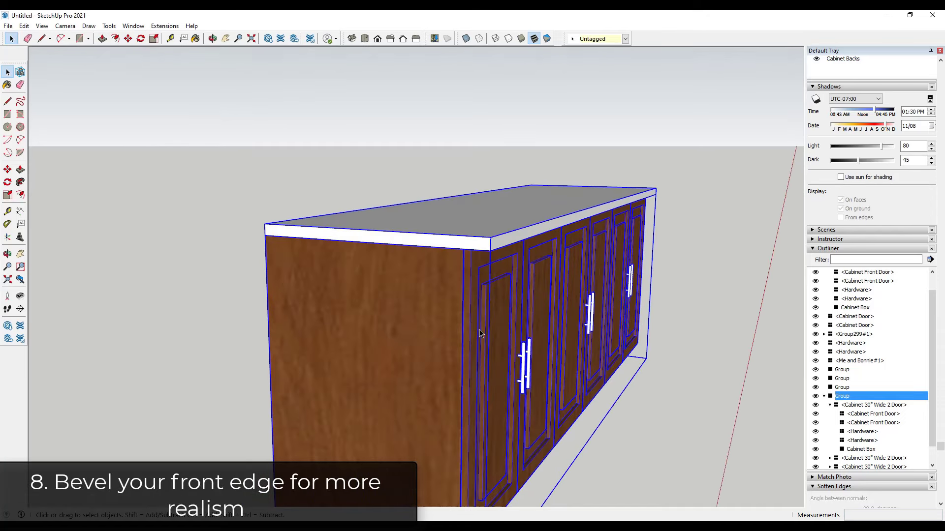
mouse_move(493, 254)
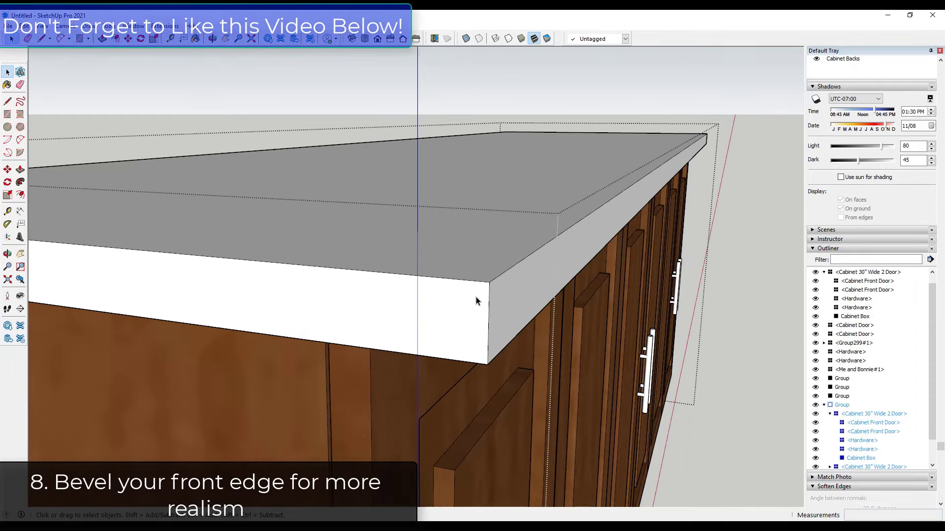
Push/pull an arc profile along the countertop's front edge to round it over.
click(8, 142)
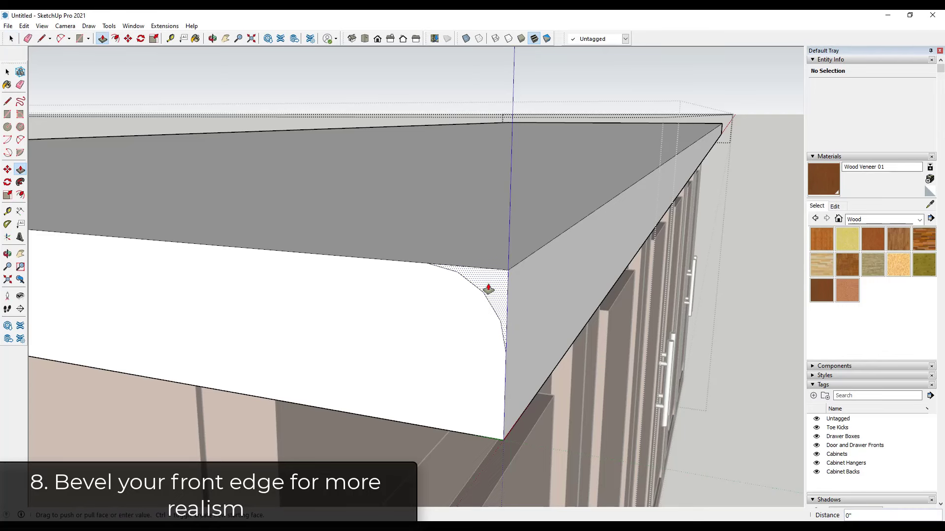
drag(489, 290, 723, 129)
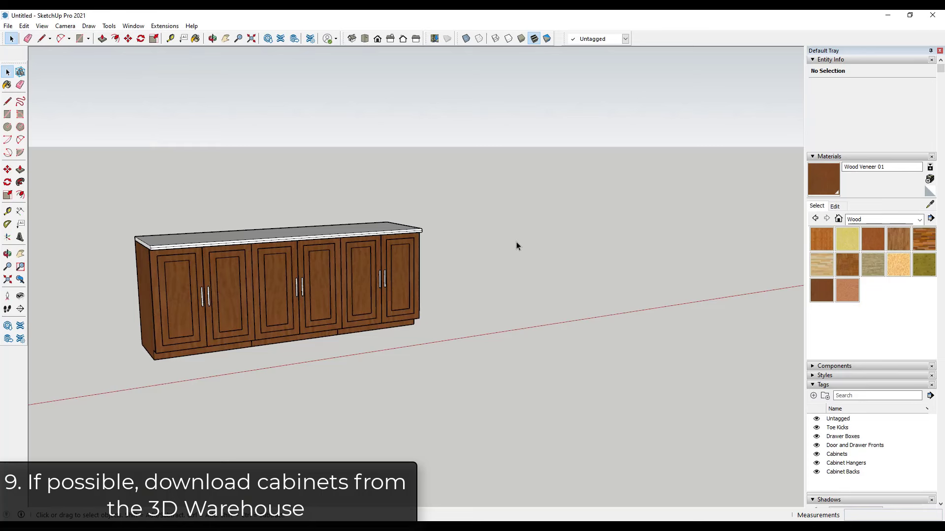
mouse_move(492, 263)
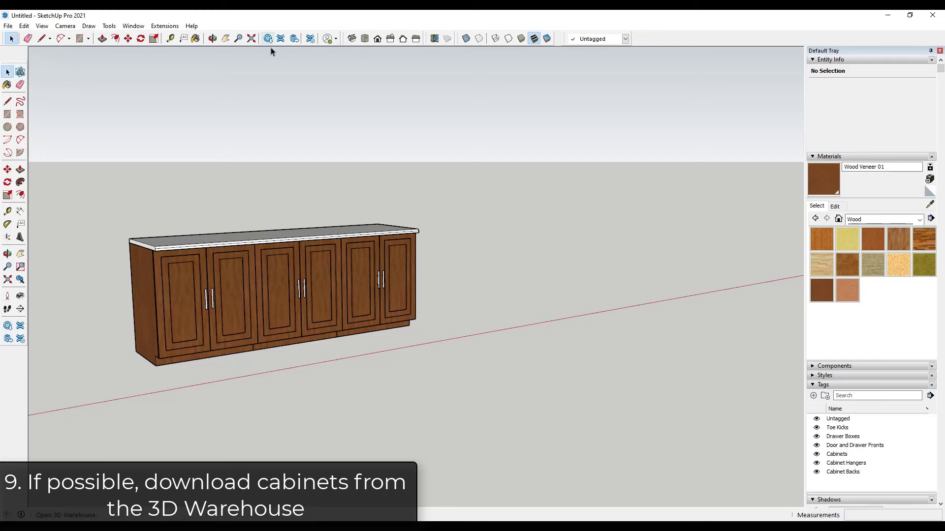
mouse_move(267, 39)
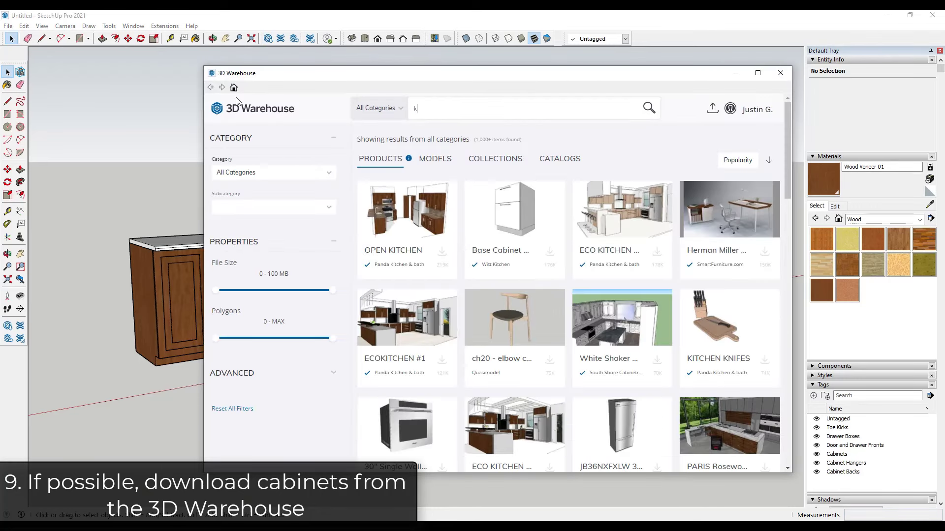
Search 'kraftmaid cabinet' and reach KraftMaid's profile via the Harrington Kitchen Vignette model.
text(raftmaid cabinet)
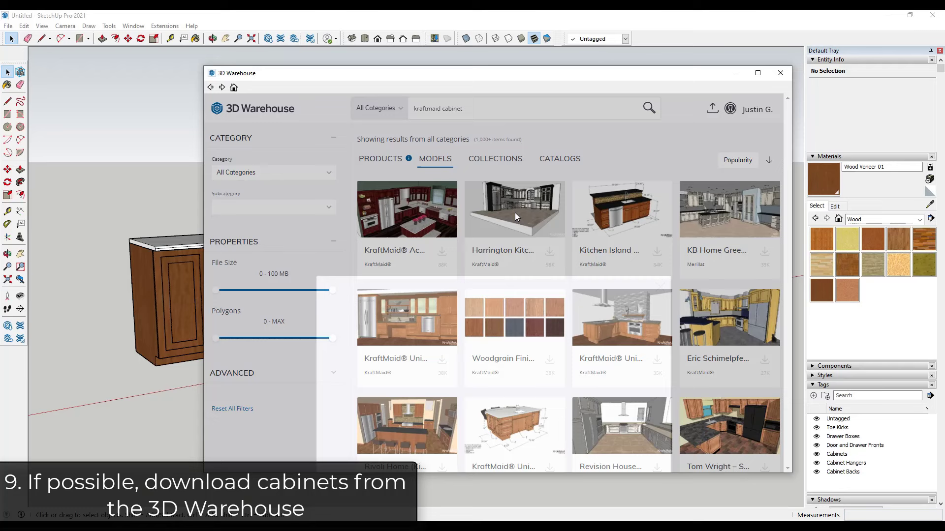
click(514, 209)
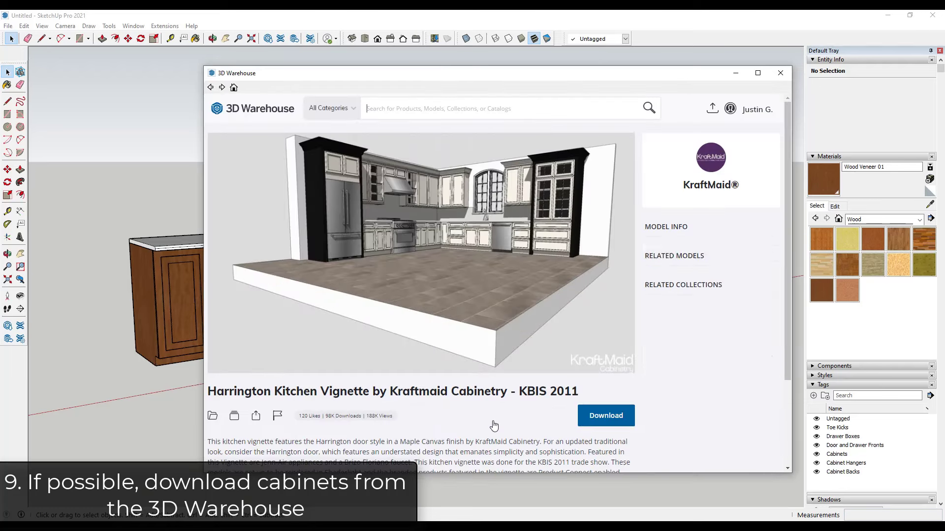
click(666, 227)
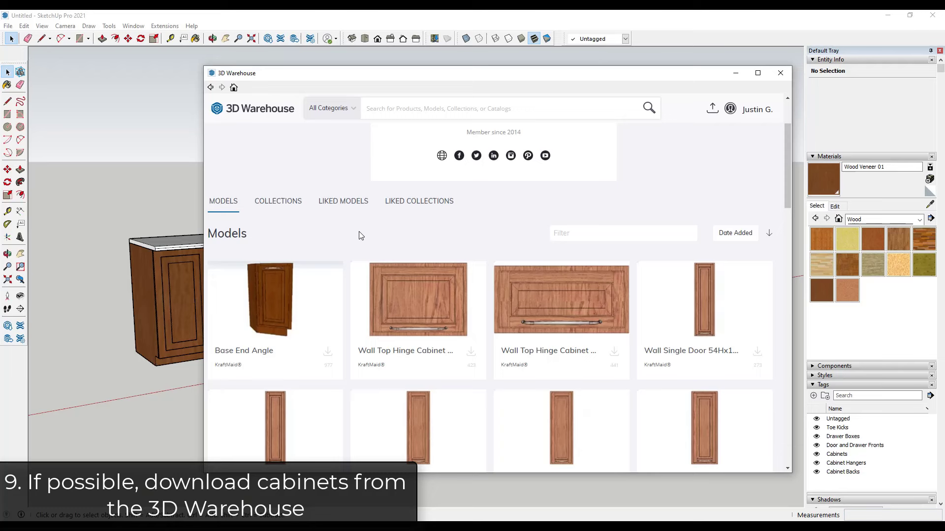
scroll(down, 3)
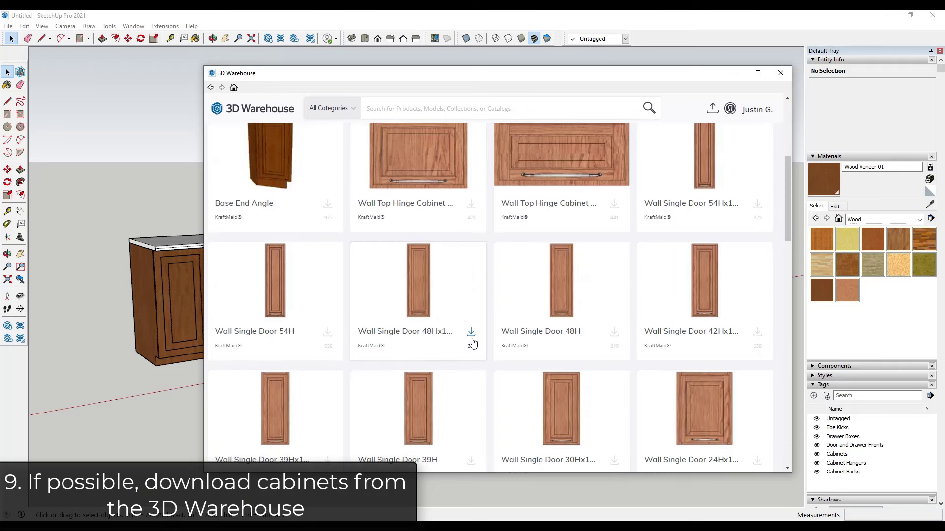
Open KraftMaid's Vanity Cabinets - Ardmore Maple Praline collection from its Collections list.
click(277, 250)
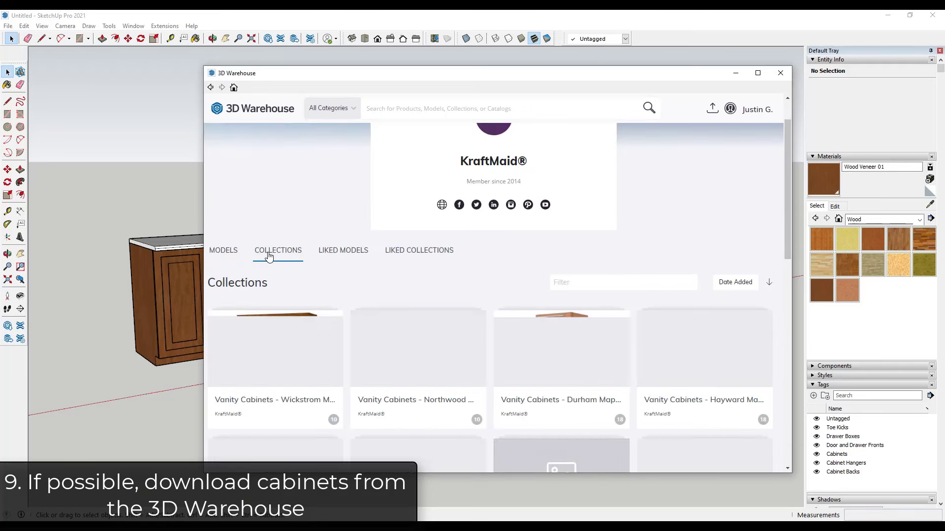
scroll(down, 3)
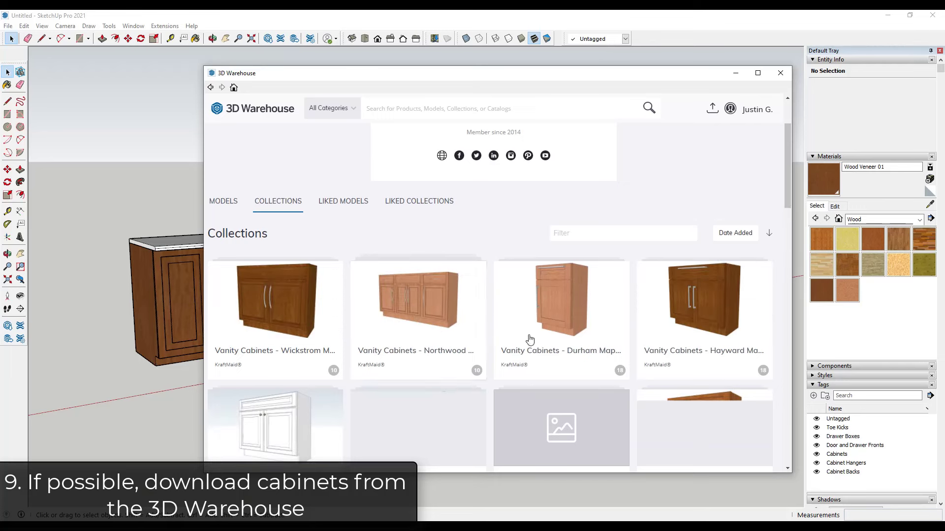
scroll(down, 3)
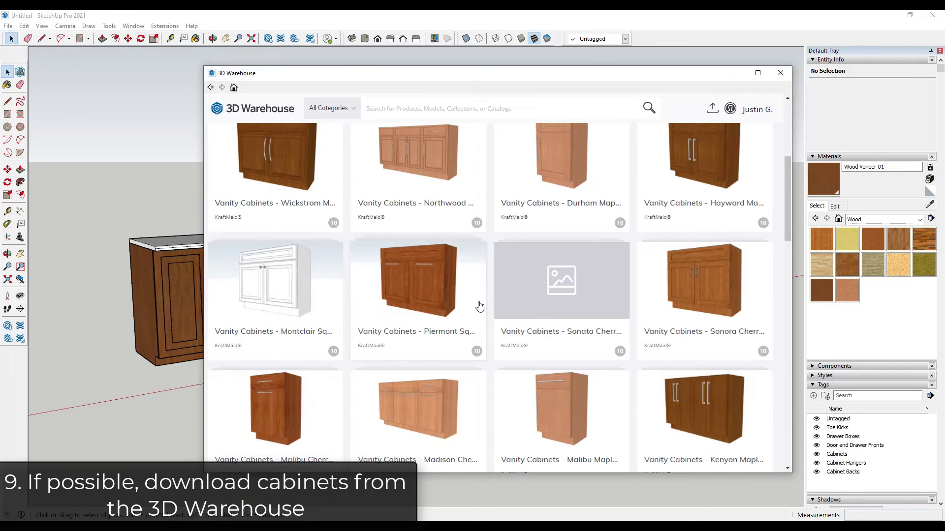
scroll(down, 3)
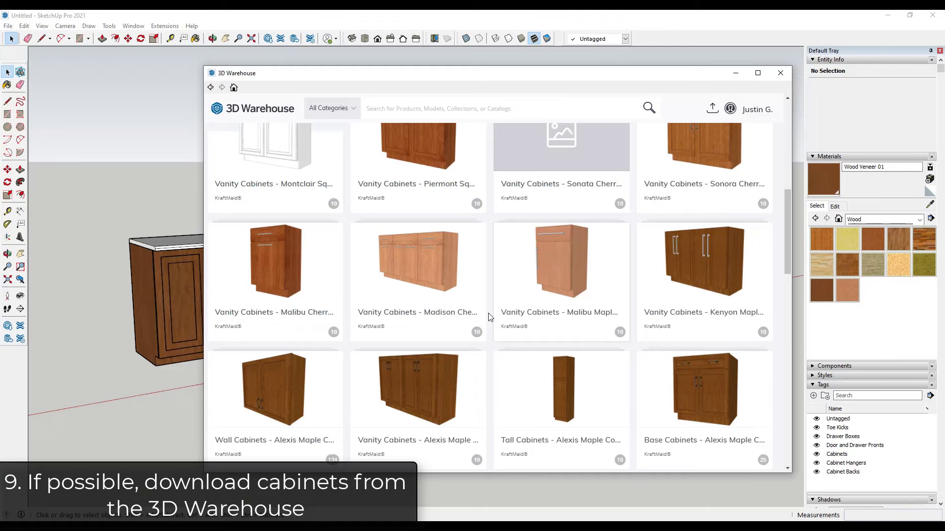
scroll(down, 3)
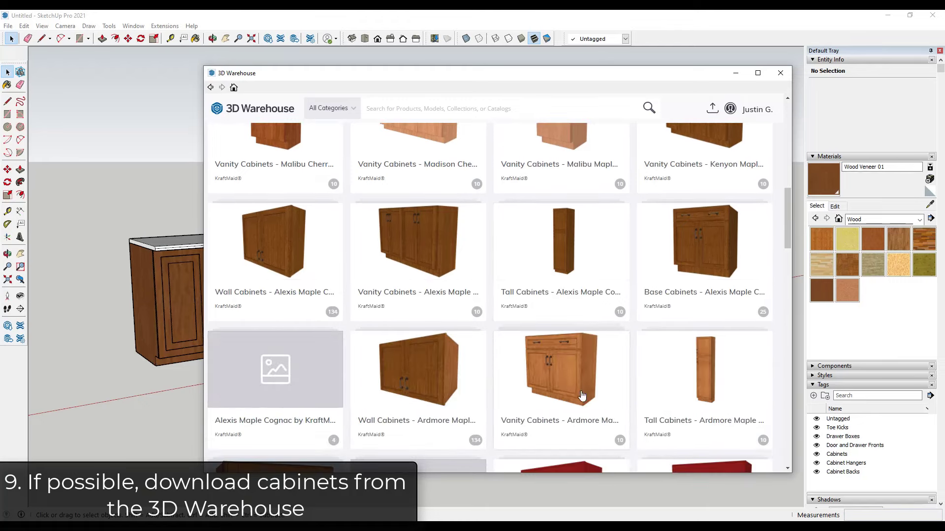
scroll(down, 3)
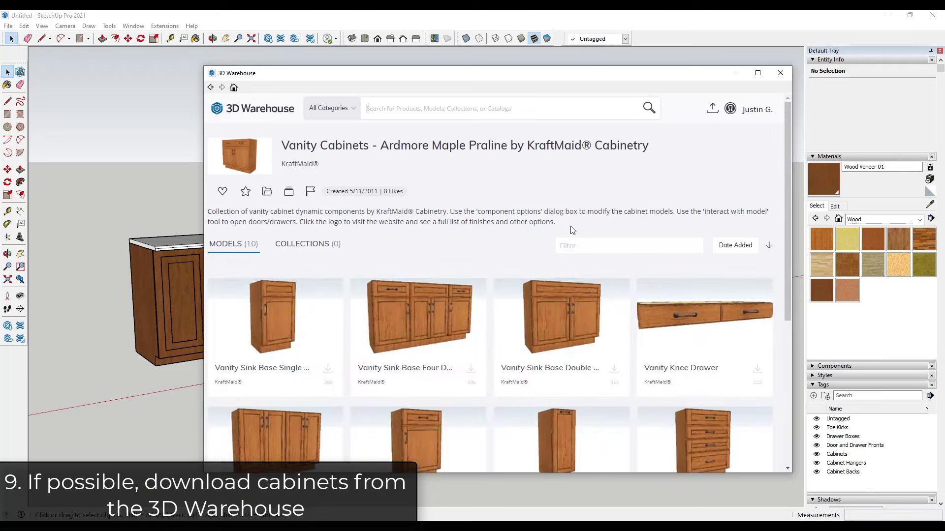
Download the Vanity Sink Base Four Door DRPD and load it into the model.
click(417, 318)
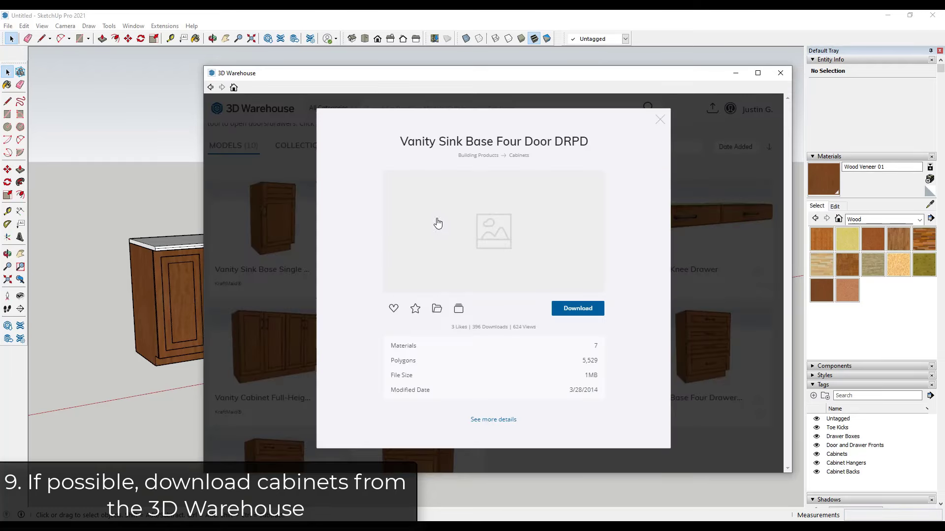
click(576, 308)
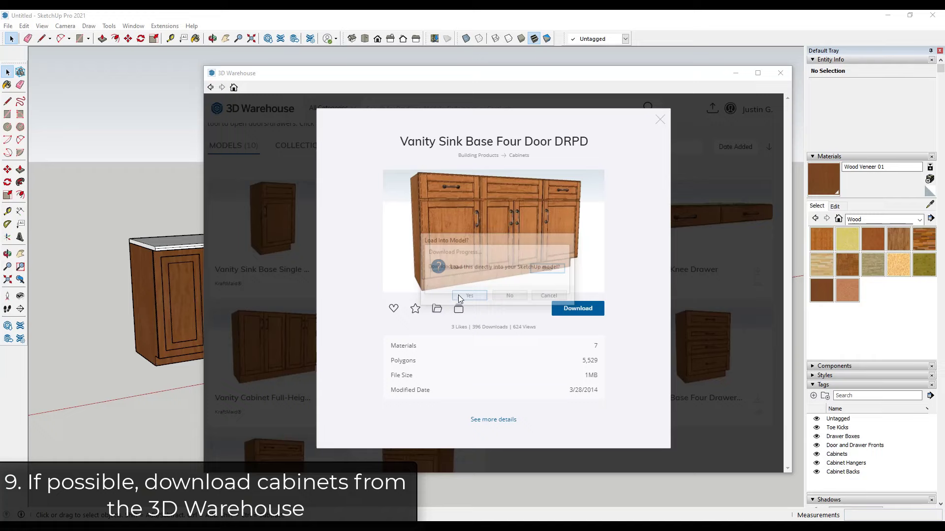
click(469, 295)
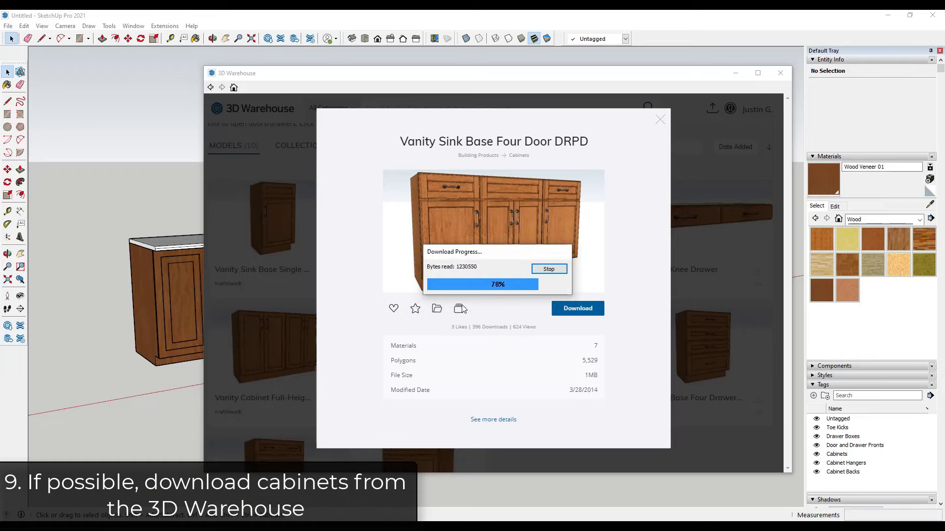
click(577, 308)
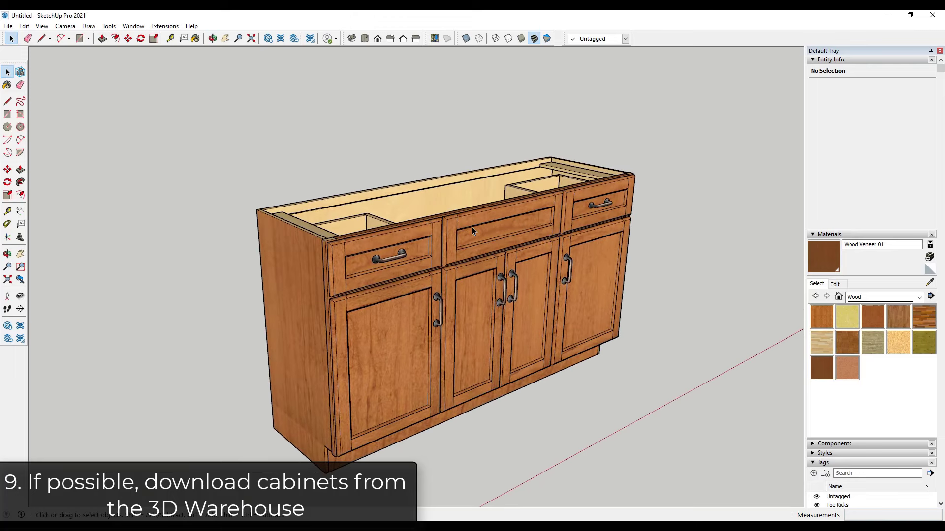
mouse_move(459, 255)
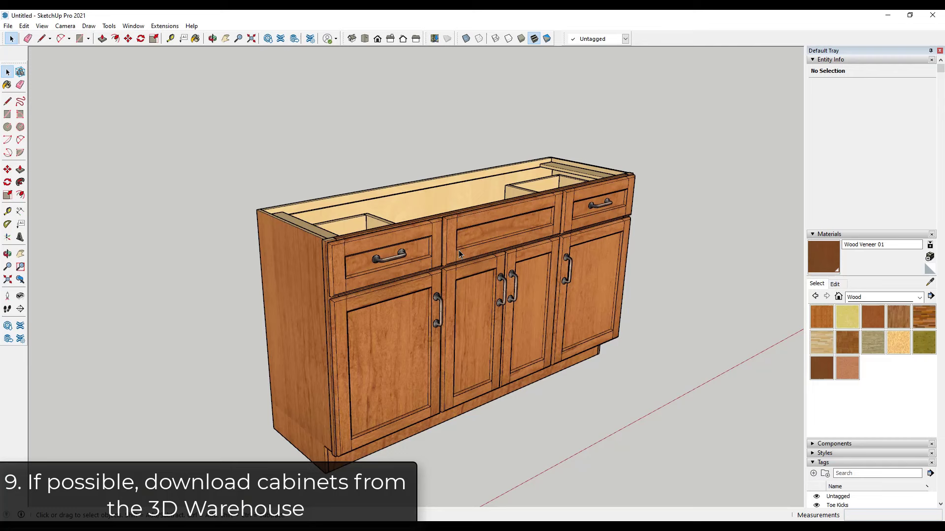
Show the vanity cabinet's Dynamic Components options from its context menu.
right_click(458, 255)
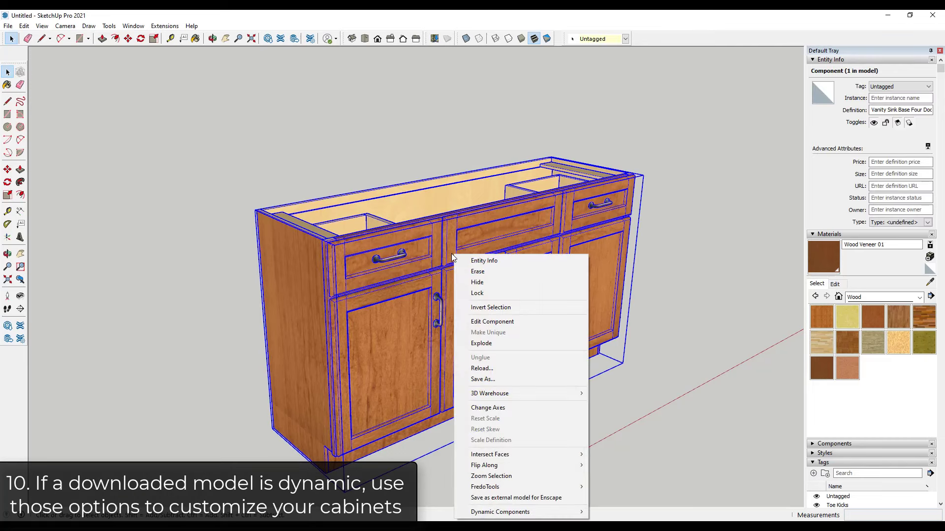
mouse_move(515, 513)
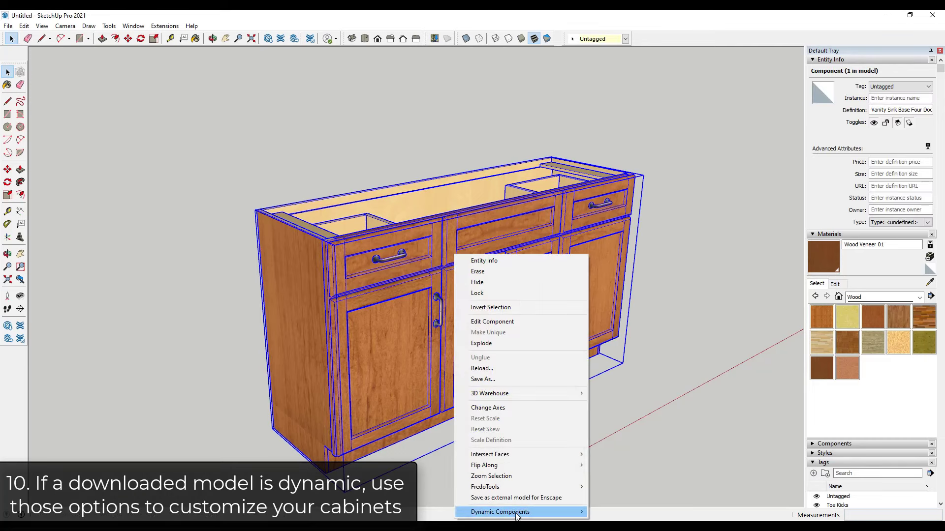
click(500, 512)
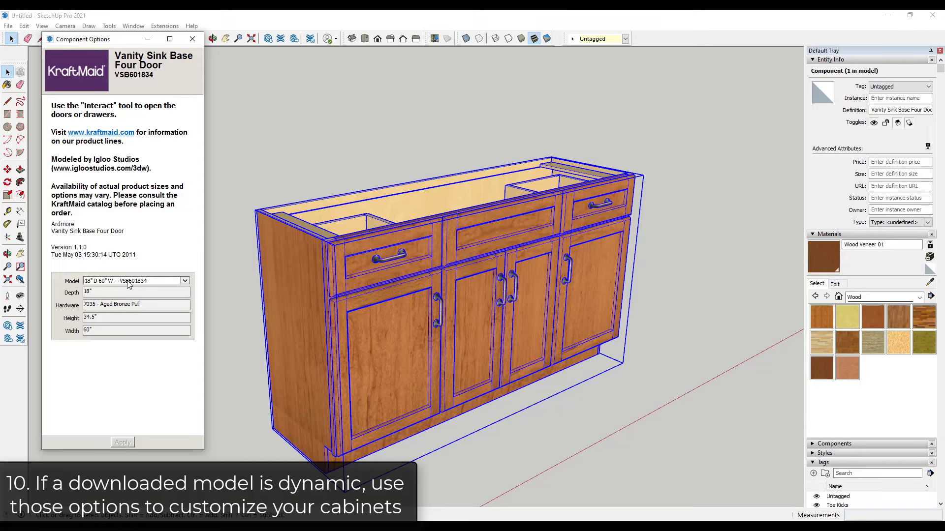
Apply the 21" D 48" W (VSB482134) model size in Component Options.
click(185, 281)
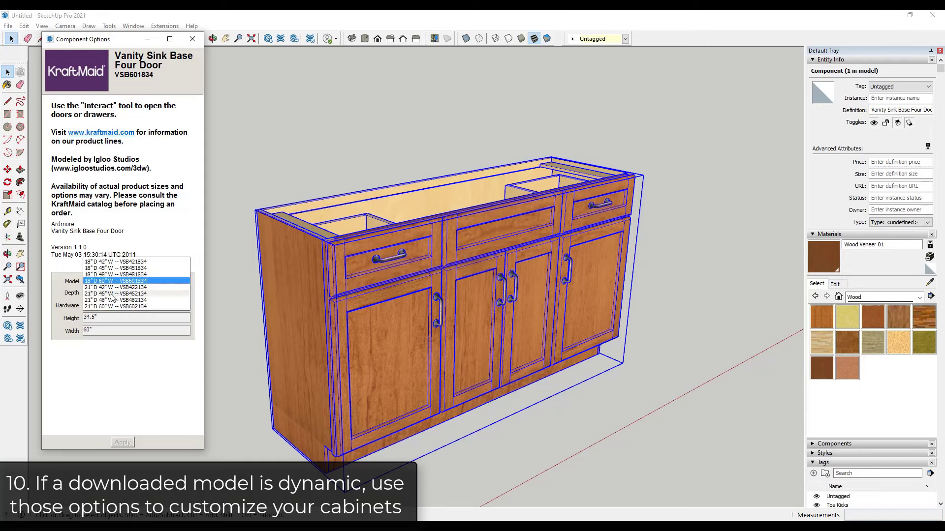
click(136, 300)
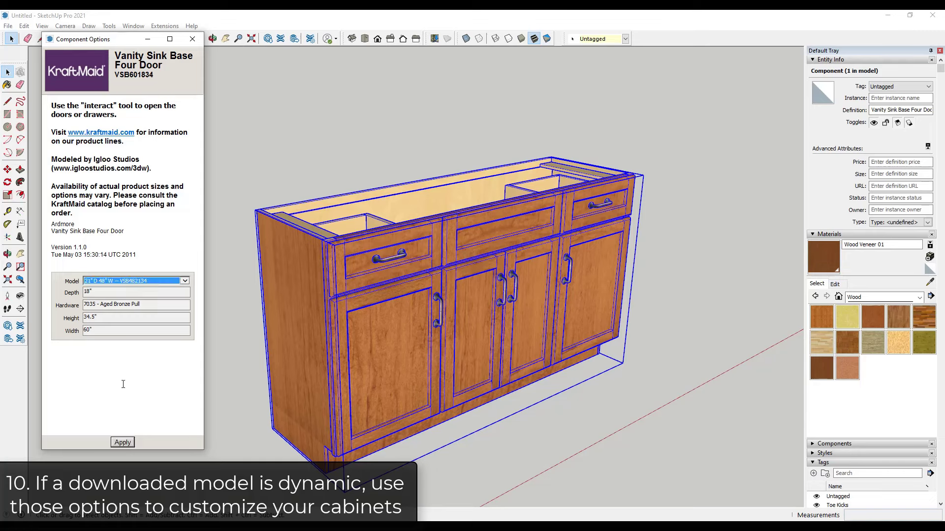
click(122, 442)
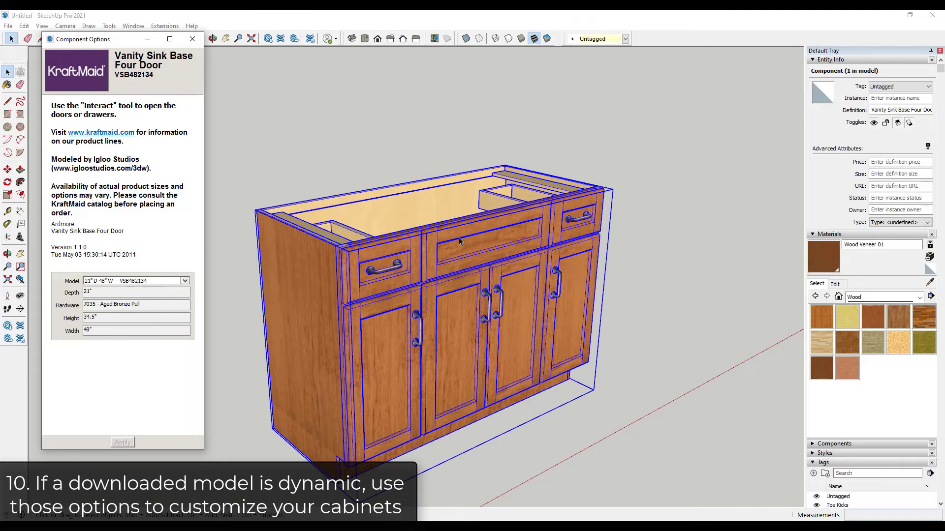
mouse_move(506, 294)
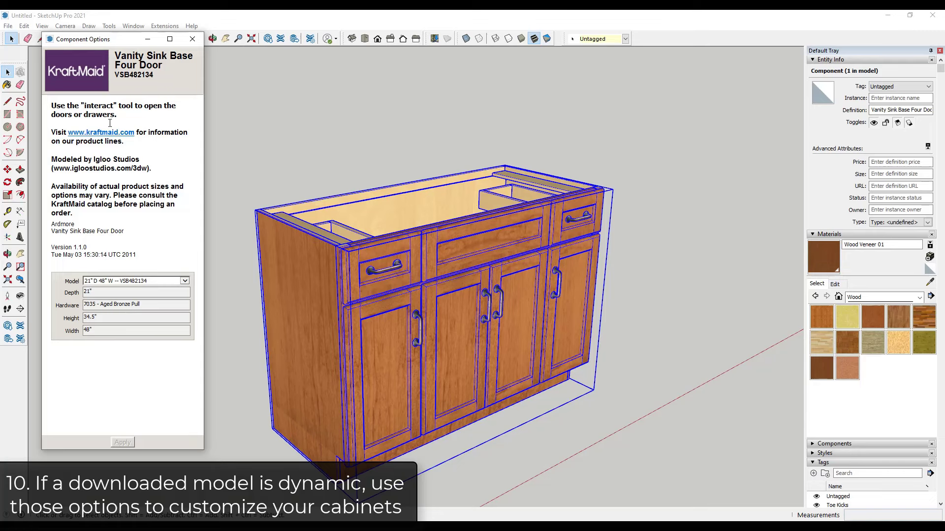
mouse_move(426, 309)
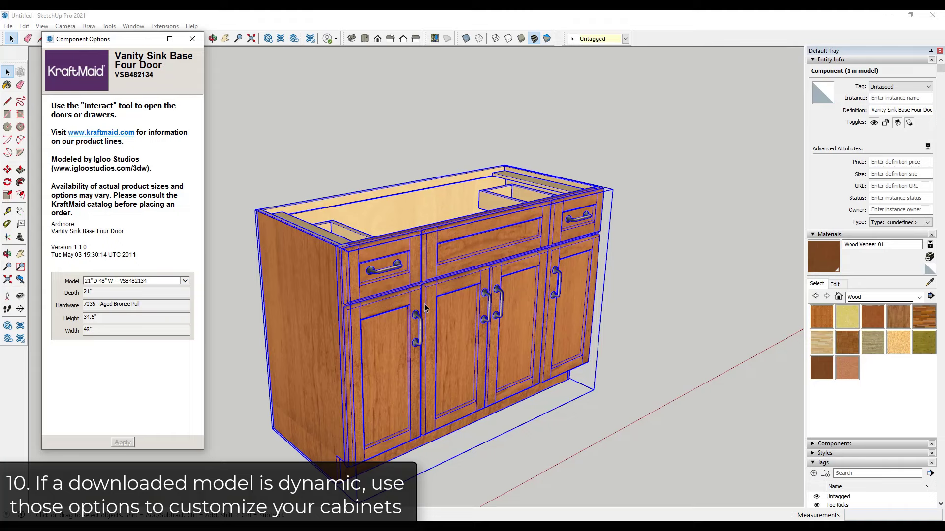
mouse_move(300, 296)
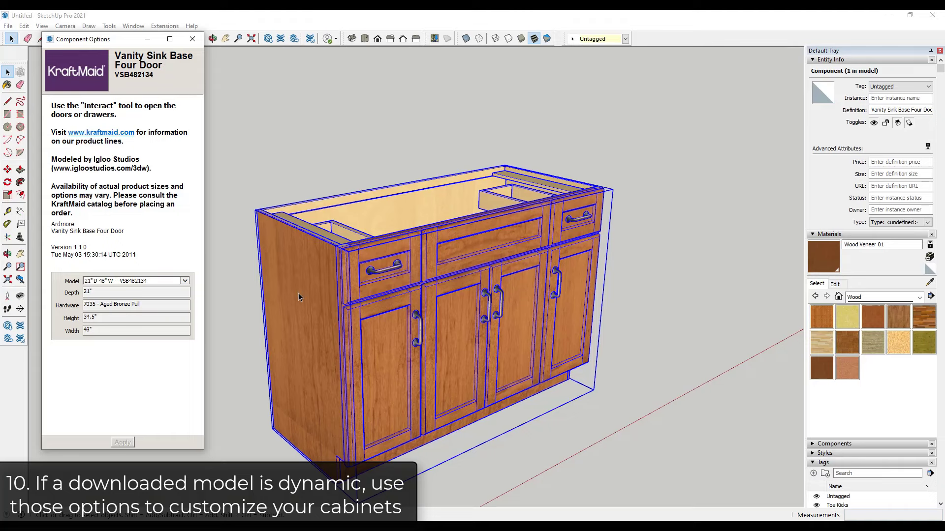